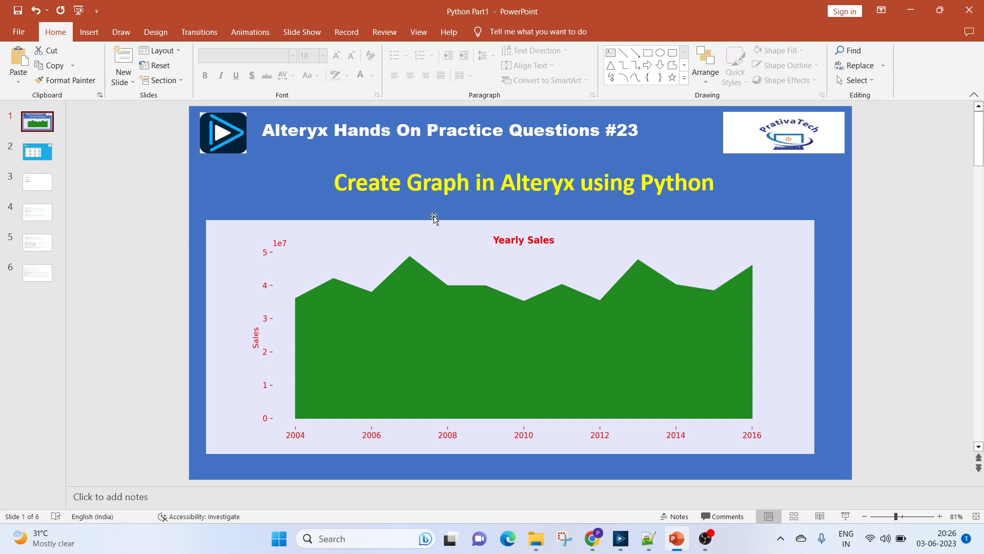
{"action": "mouse_move", "coordinate": [420, 278]}
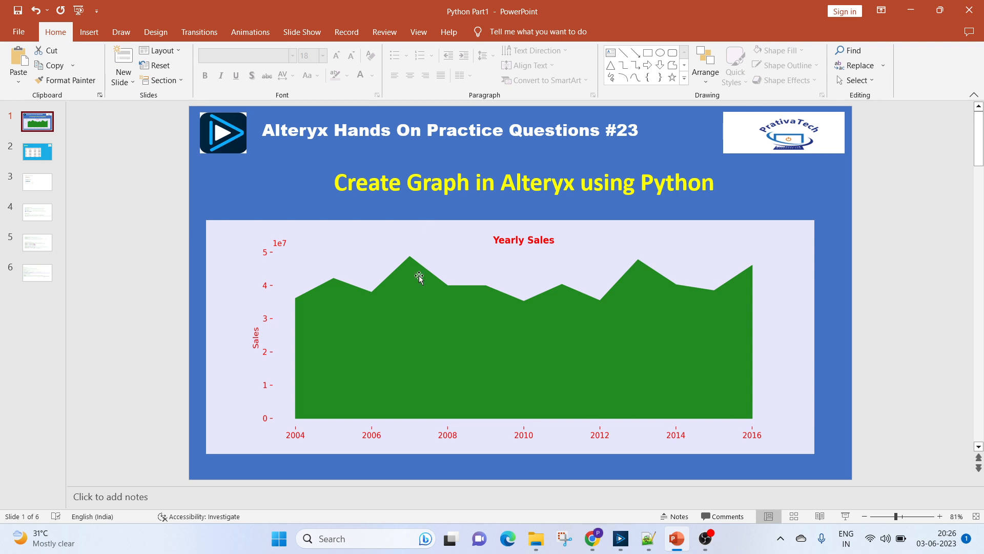
{"action": "mouse_move", "coordinate": [404, 382]}
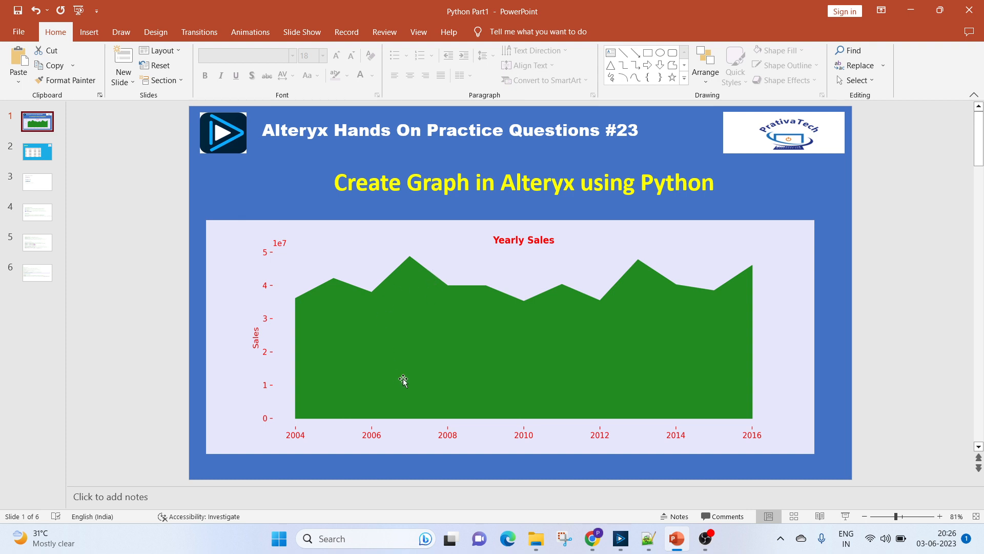
{"action": "mouse_move", "coordinate": [554, 312]}
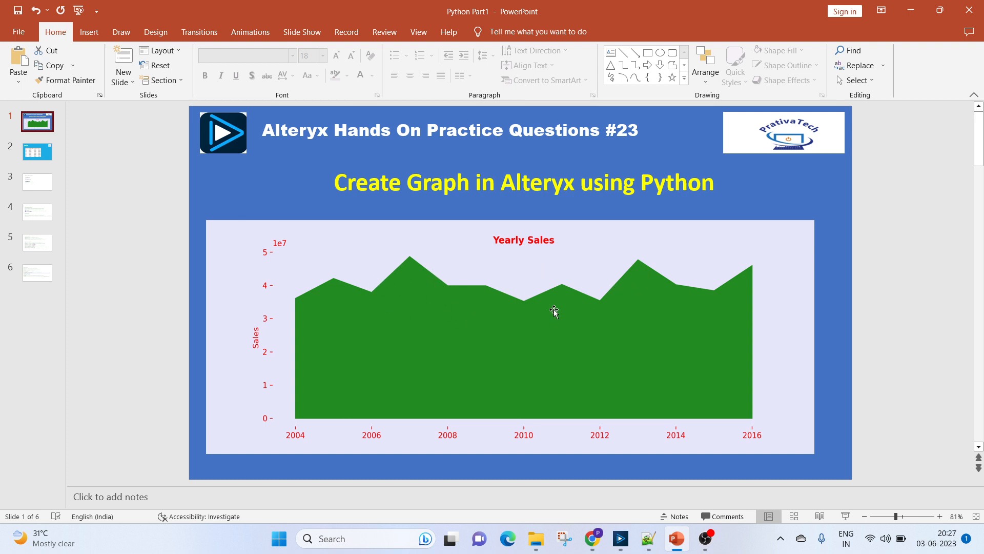
{"action": "mouse_move", "coordinate": [519, 322]}
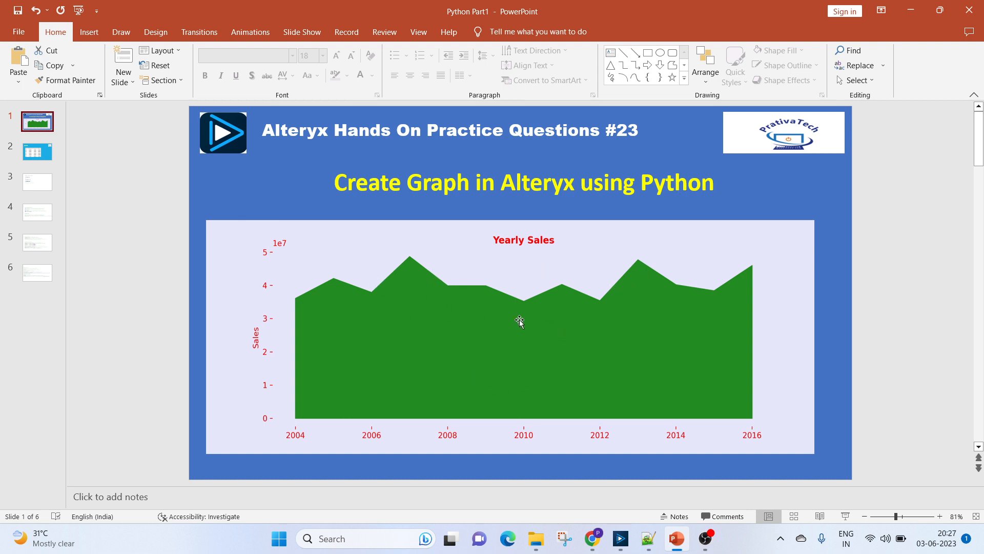
{"action": "mouse_move", "coordinate": [365, 447]}
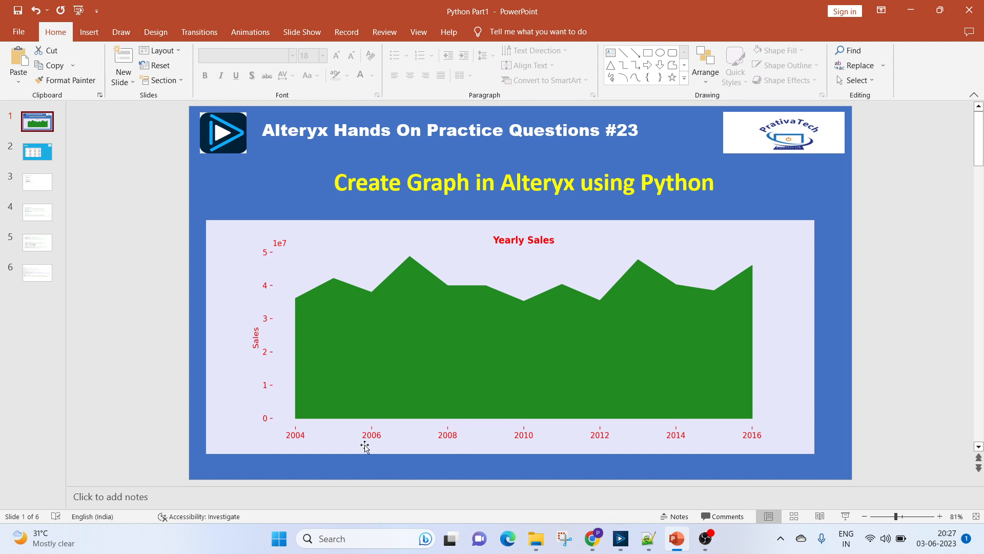
{"action": "mouse_move", "coordinate": [393, 440]}
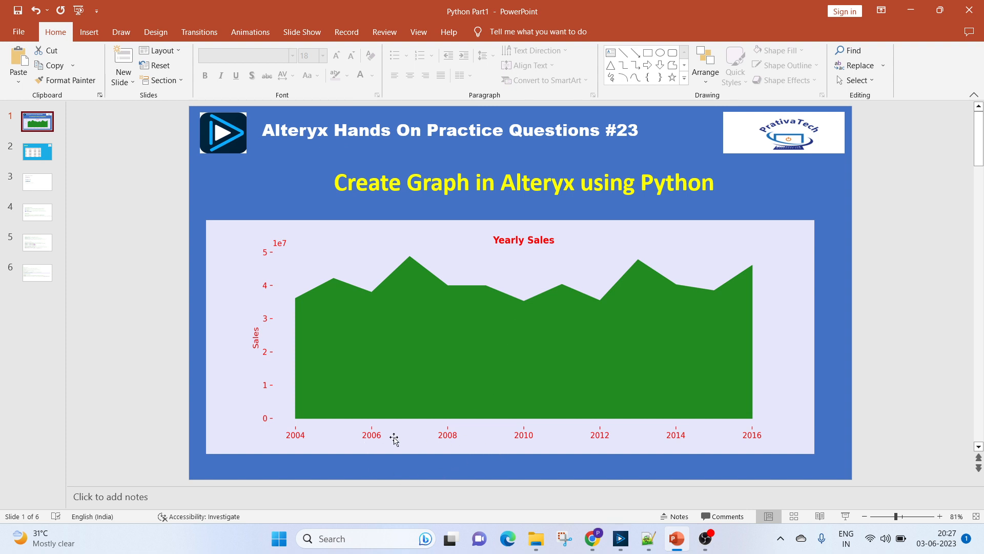
{"action": "mouse_move", "coordinate": [396, 432]}
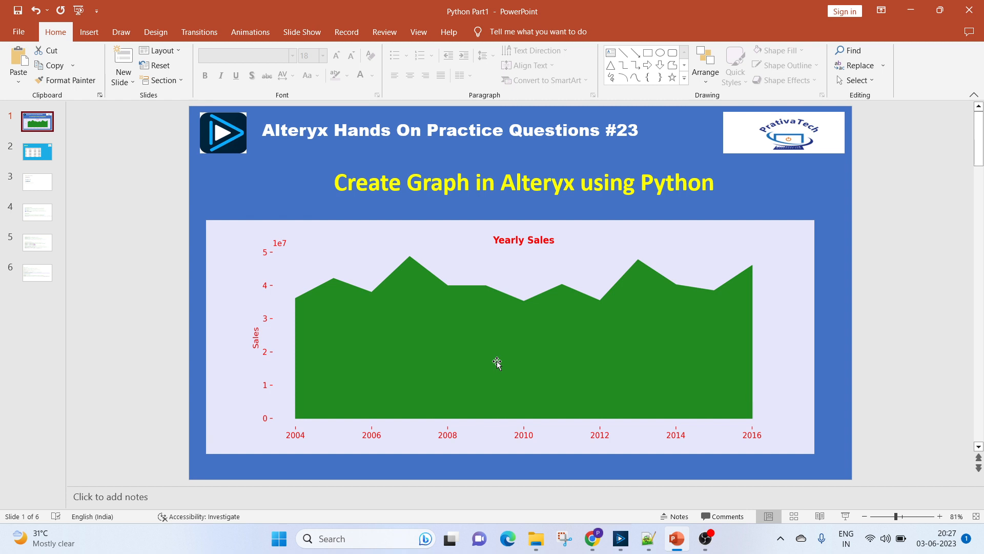
{"action": "mouse_move", "coordinate": [520, 259]}
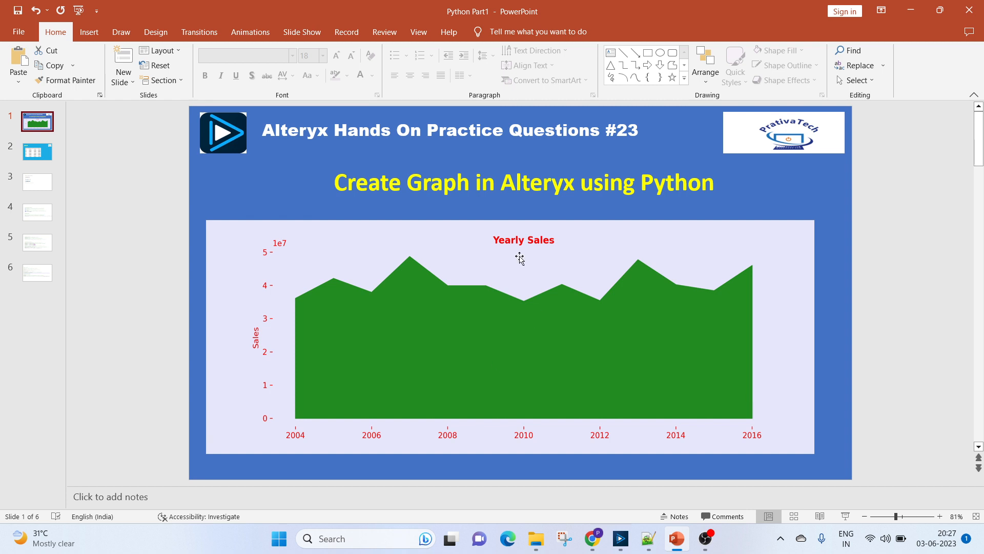
{"action": "mouse_move", "coordinate": [682, 319]}
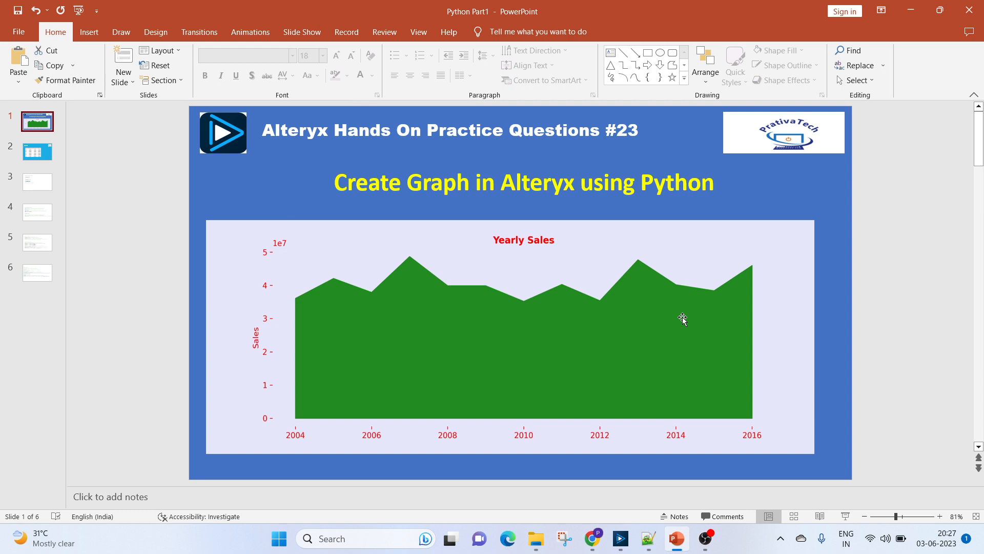
Show slide 2, the Dataset table of trees sold 2004–2016.
{"action": "left_click", "coordinate": [37, 152]}
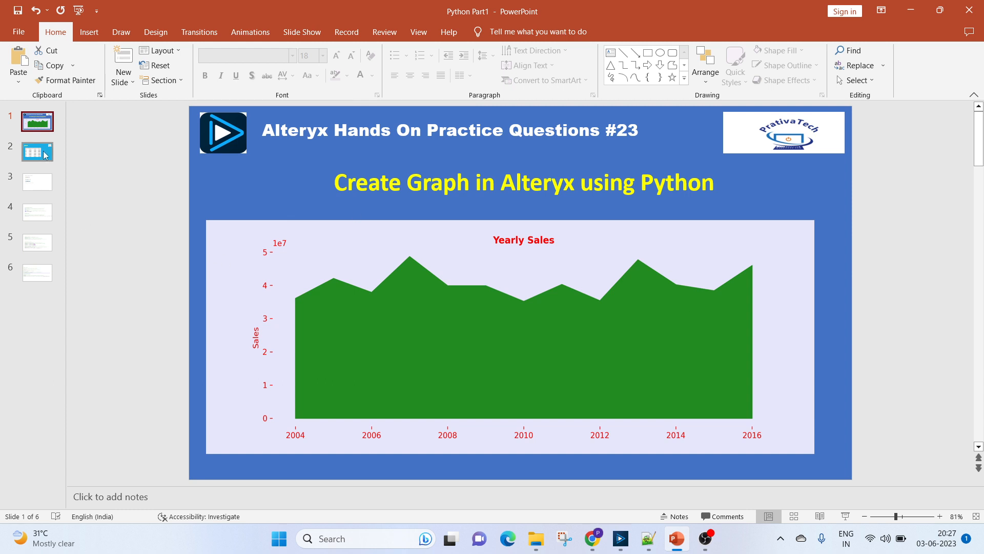
{"action": "left_click", "coordinate": [37, 152]}
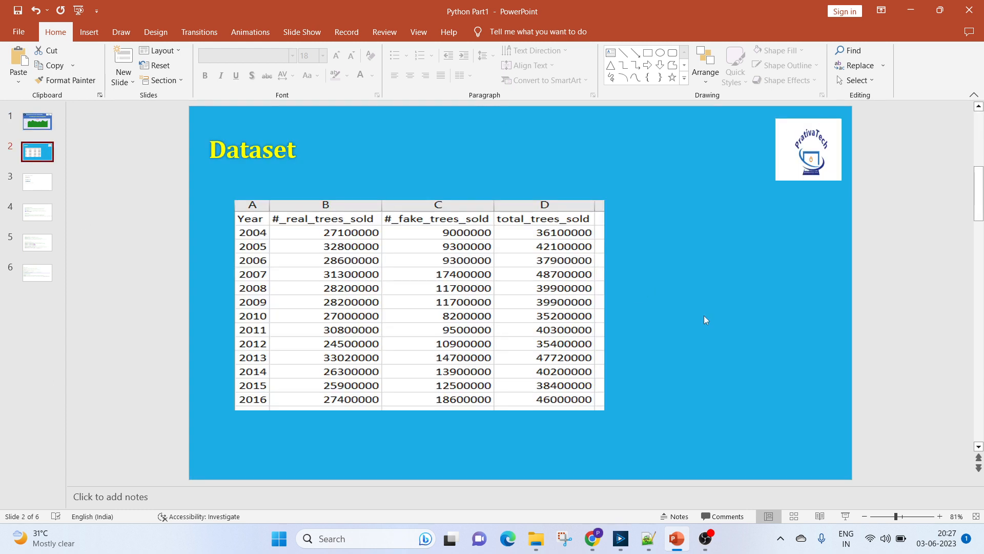
{"action": "mouse_move", "coordinate": [290, 264]}
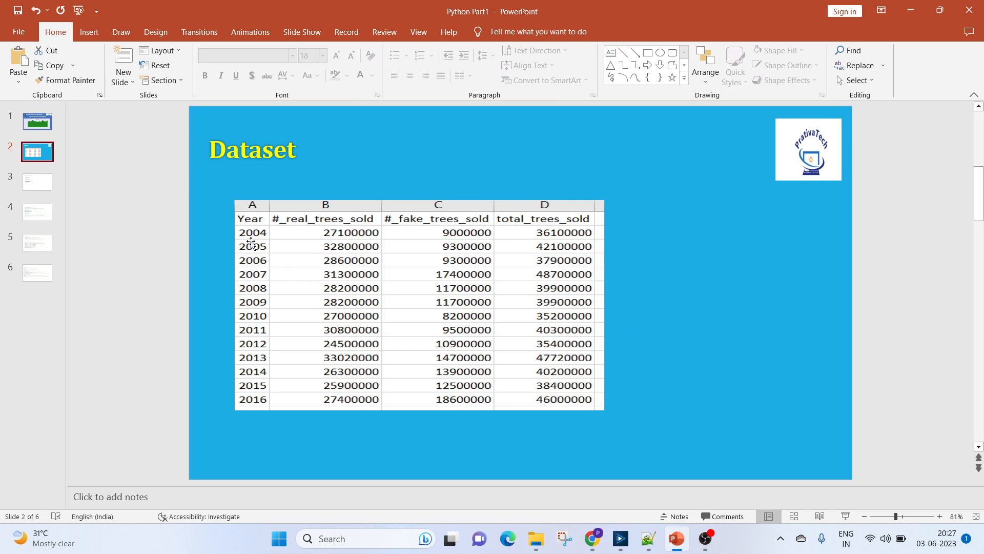
{"action": "mouse_move", "coordinate": [541, 211]}
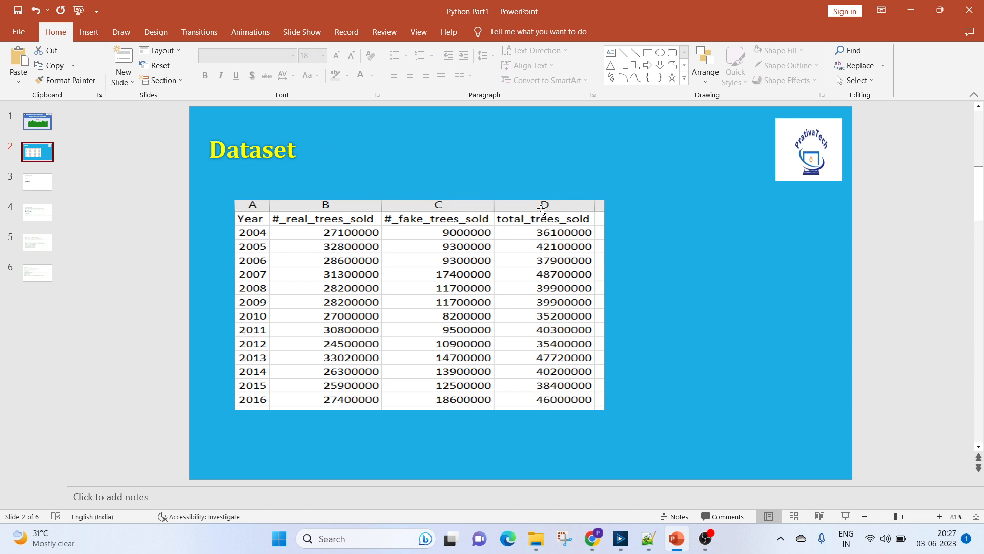
{"action": "mouse_move", "coordinate": [550, 325]}
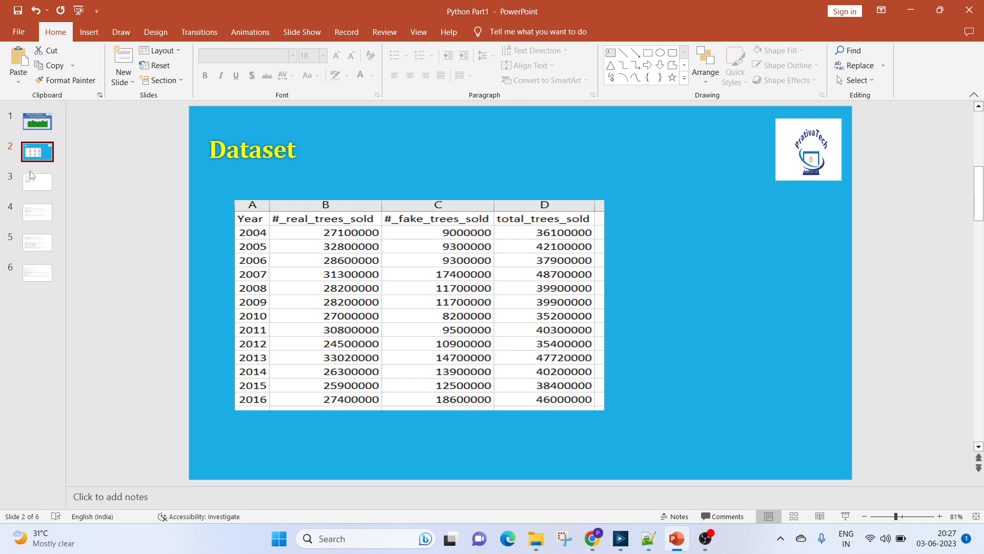
Show slide 3 listing the six code steps from imports to saving the plot.
{"action": "left_click", "coordinate": [37, 183]}
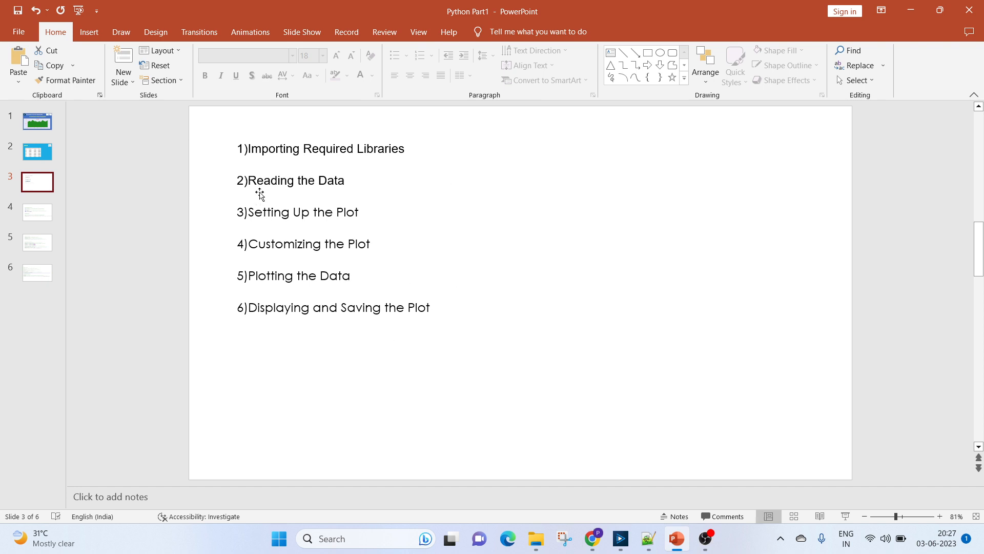
{"action": "mouse_move", "coordinate": [354, 227]}
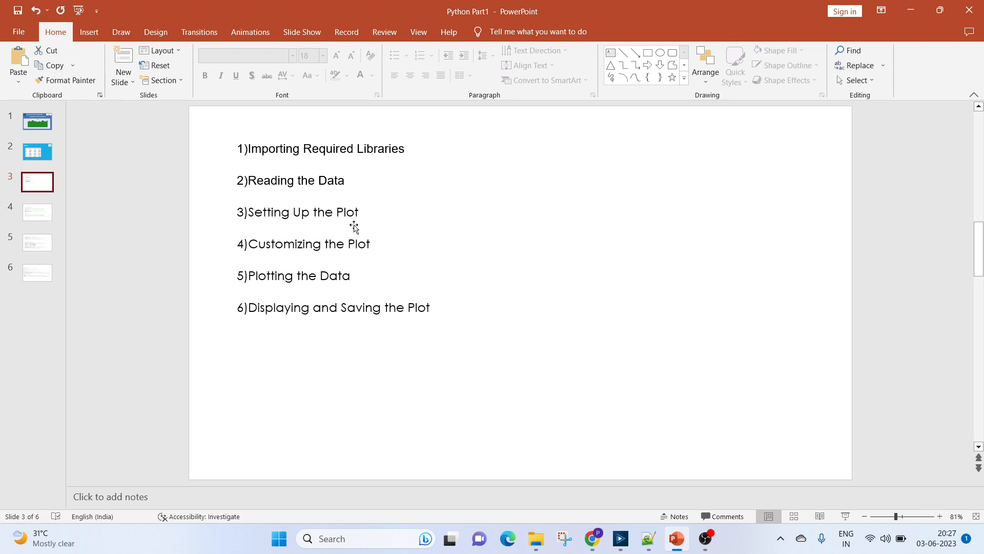
{"action": "mouse_move", "coordinate": [380, 262]}
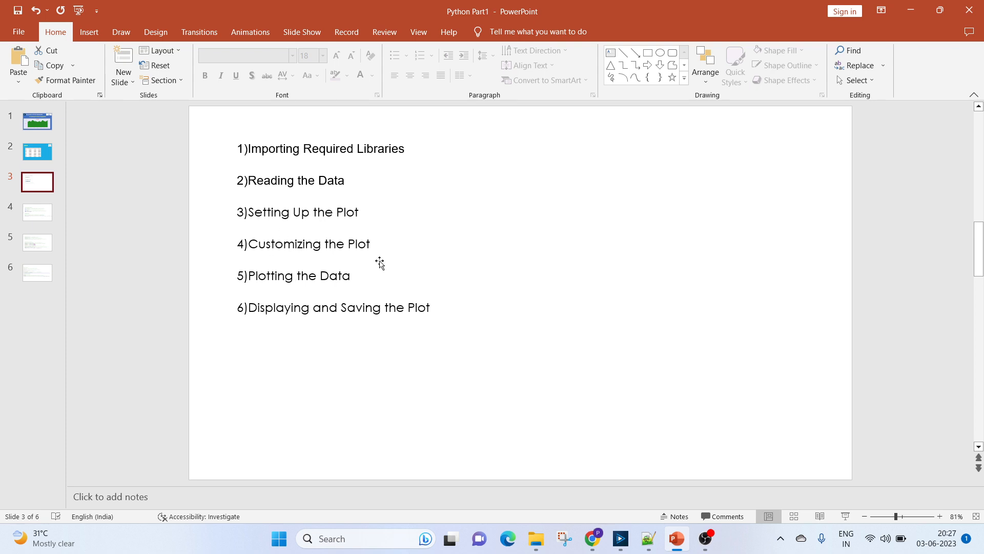
{"action": "mouse_move", "coordinate": [280, 327]}
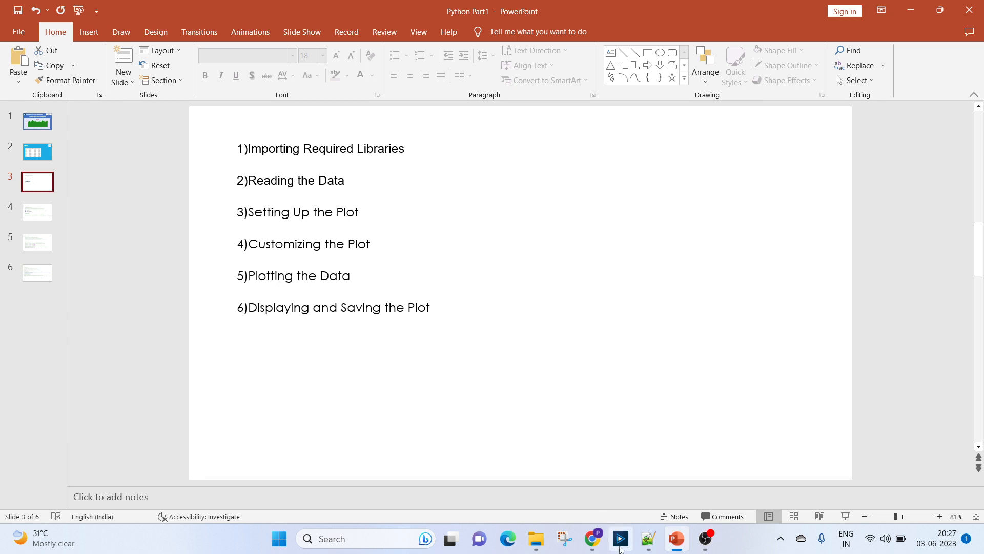
Switch to Alteryx, select the Python tool and review its notebook code and Yearly Sales chart.
{"action": "left_click", "coordinate": [619, 544]}
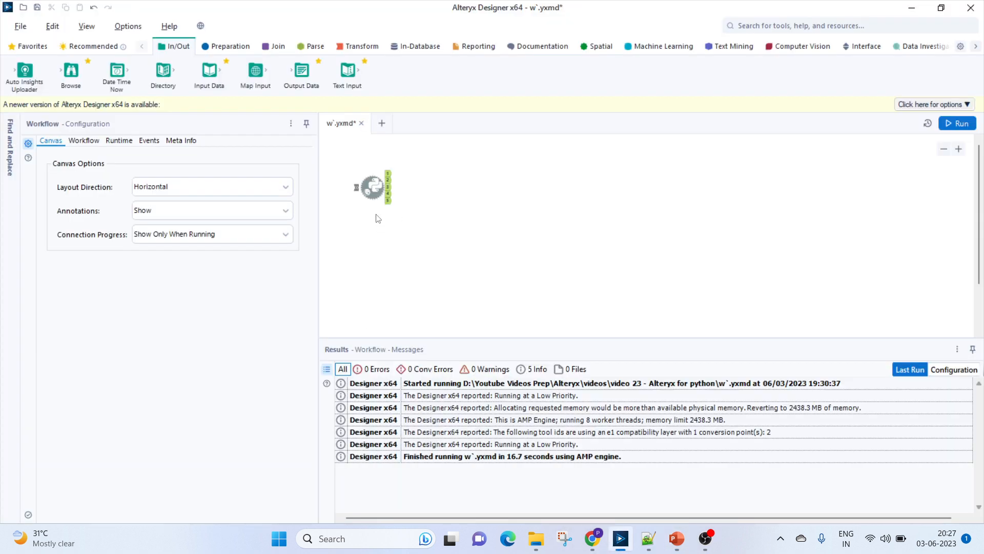
{"action": "left_click", "coordinate": [373, 187]}
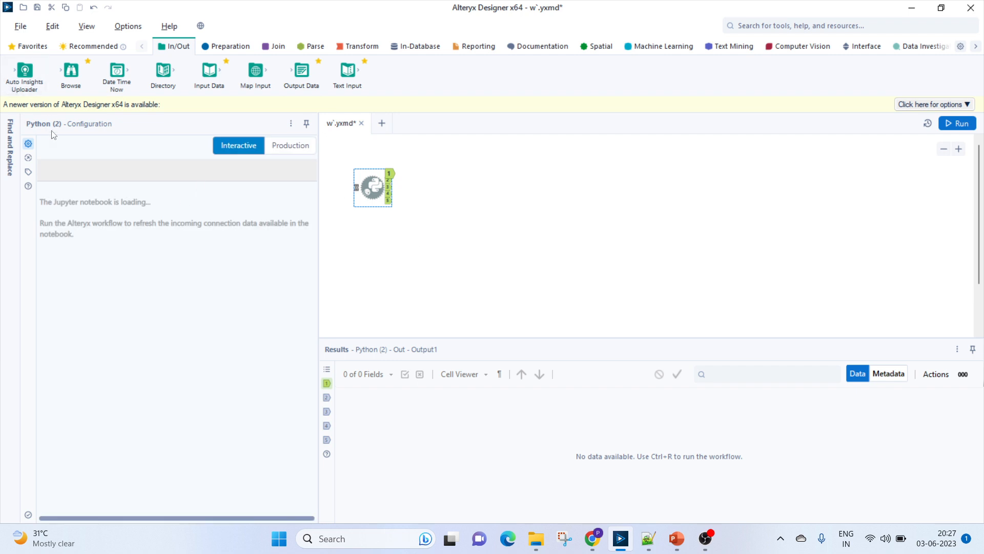
{"action": "mouse_move", "coordinate": [402, 228]}
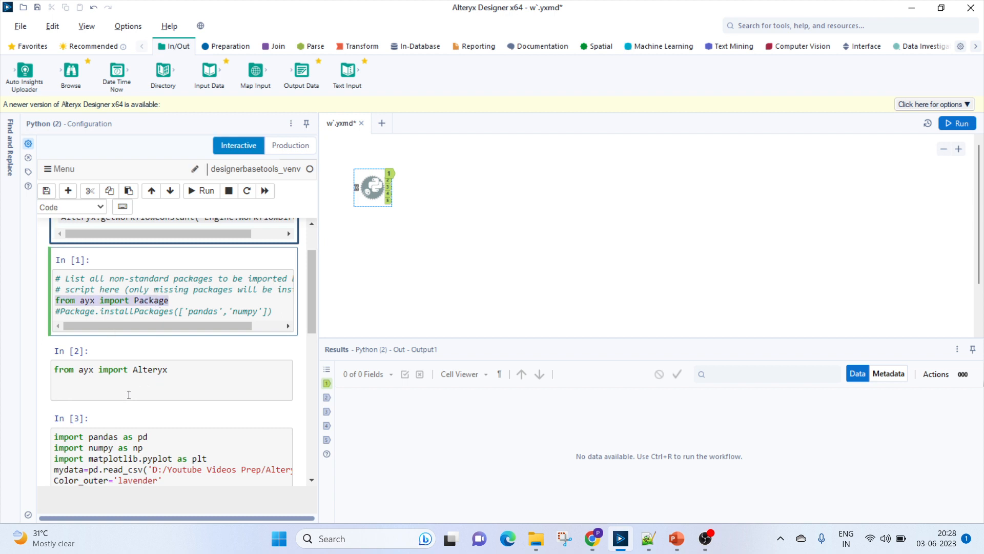
{"action": "left_click", "coordinate": [129, 379]}
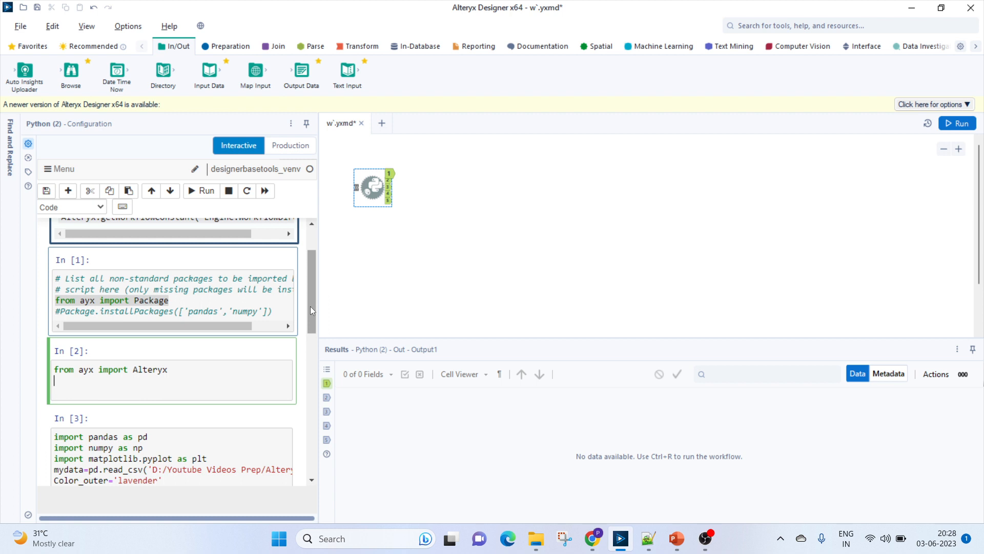
{"action": "scroll", "scroll_direction": "down", "scroll_amount": 3}
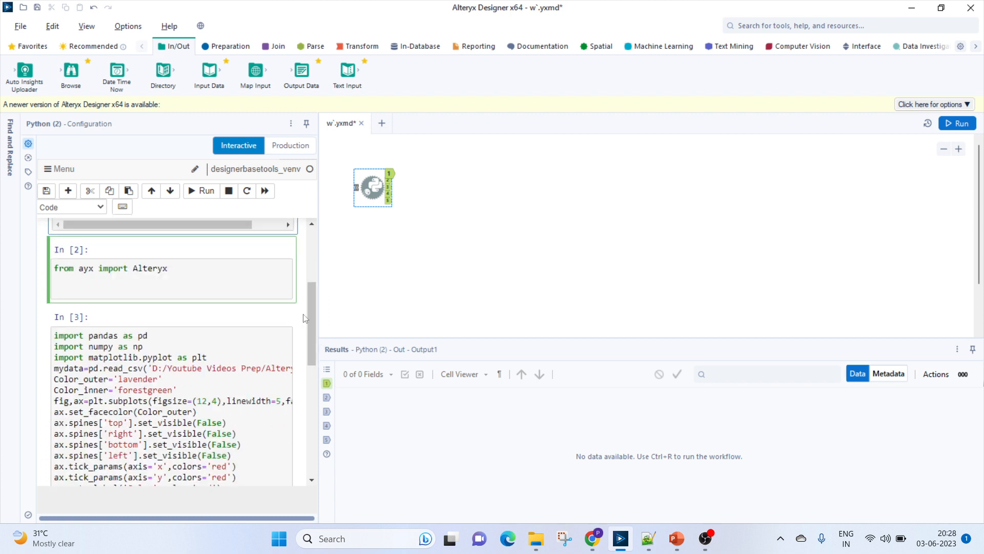
{"action": "scroll", "scroll_direction": "down", "scroll_amount": 3}
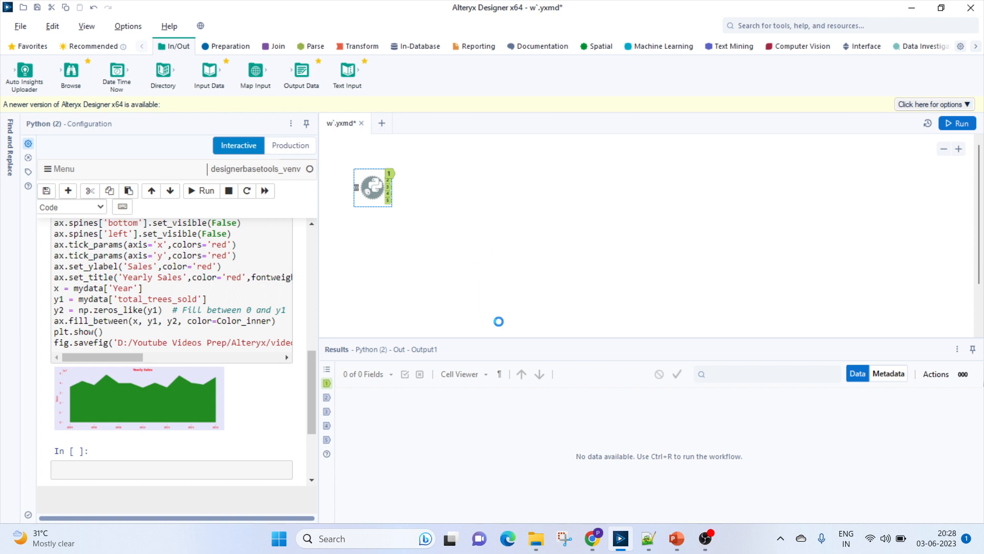
Run the workflow to completion and acknowledge the finished message.
{"action": "left_click", "coordinate": [957, 123]}
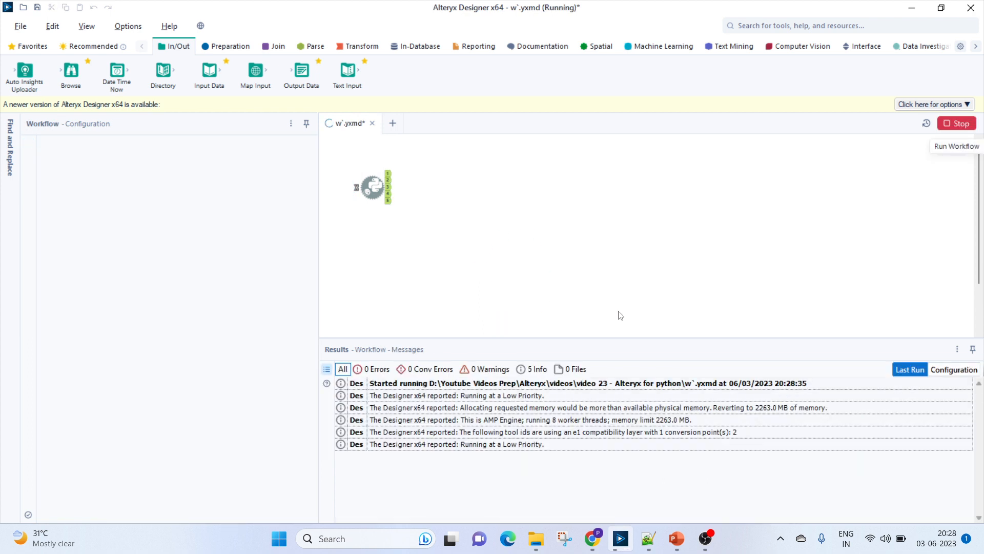
{"action": "mouse_move", "coordinate": [464, 295]}
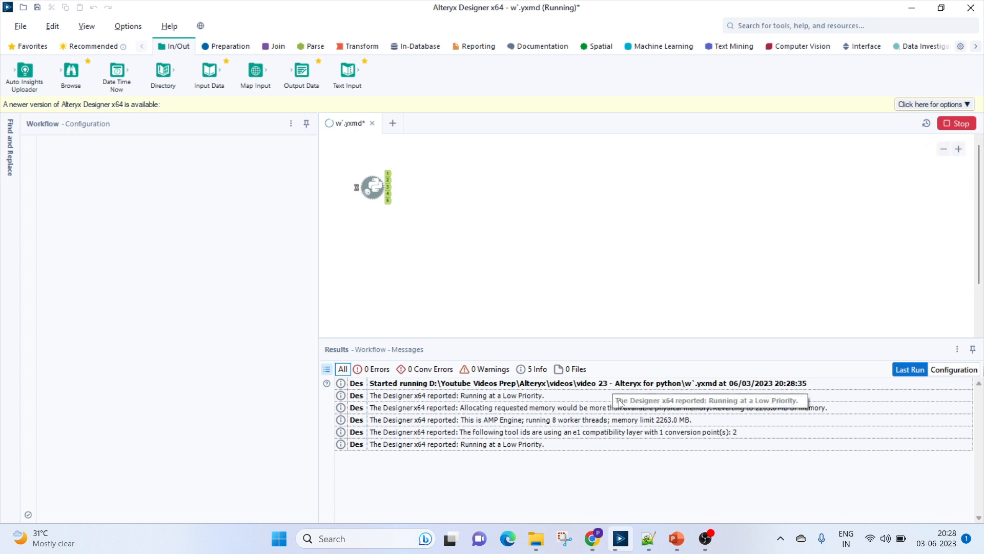
{"action": "mouse_move", "coordinate": [622, 309]}
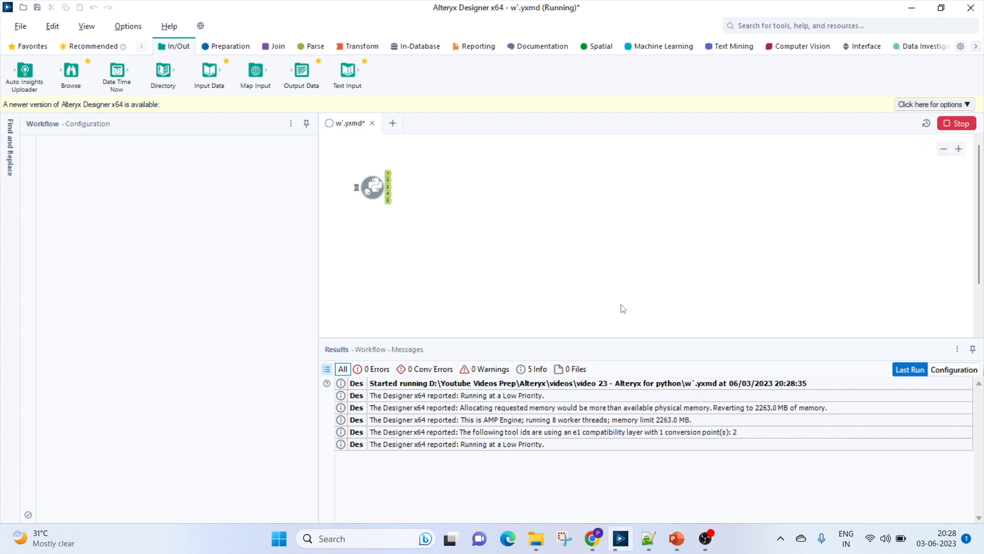
{"action": "mouse_move", "coordinate": [624, 264]}
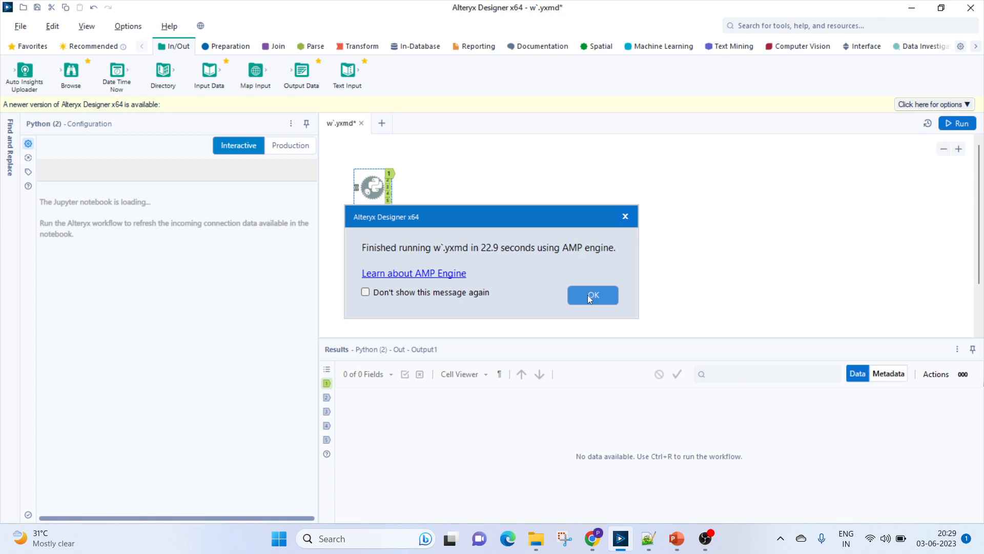
{"action": "left_click", "coordinate": [592, 295]}
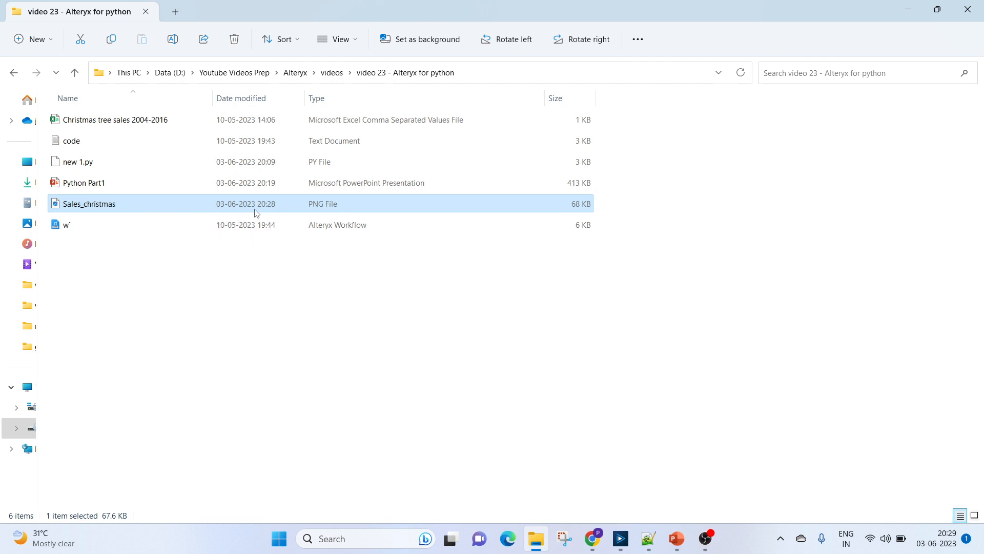
View the saved Sales_christmas PNG from the video 23 folder.
{"action": "double_click", "coordinate": [88, 203]}
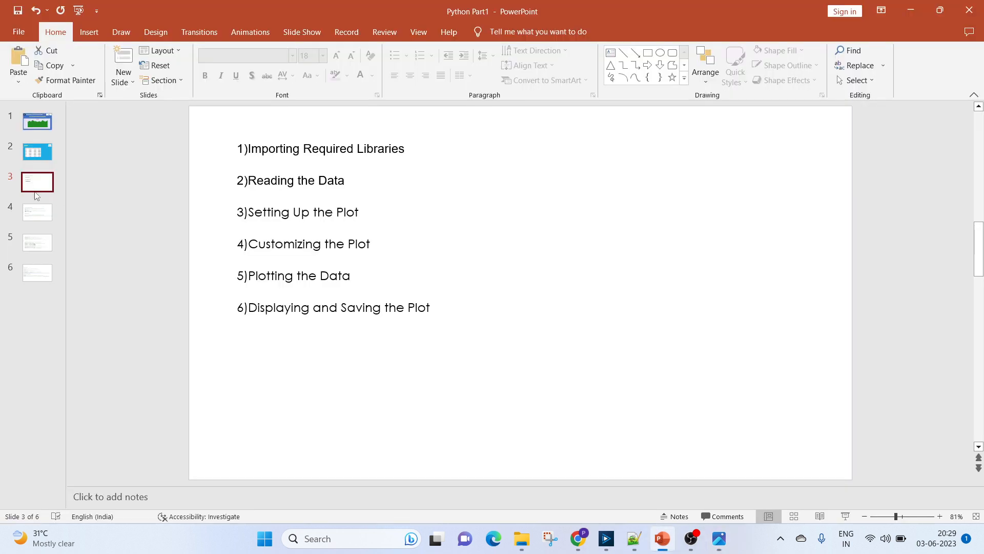
Show slide 4 on importing pandas, numpy, matplotlib and reading the CSV.
{"action": "left_click", "coordinate": [37, 211]}
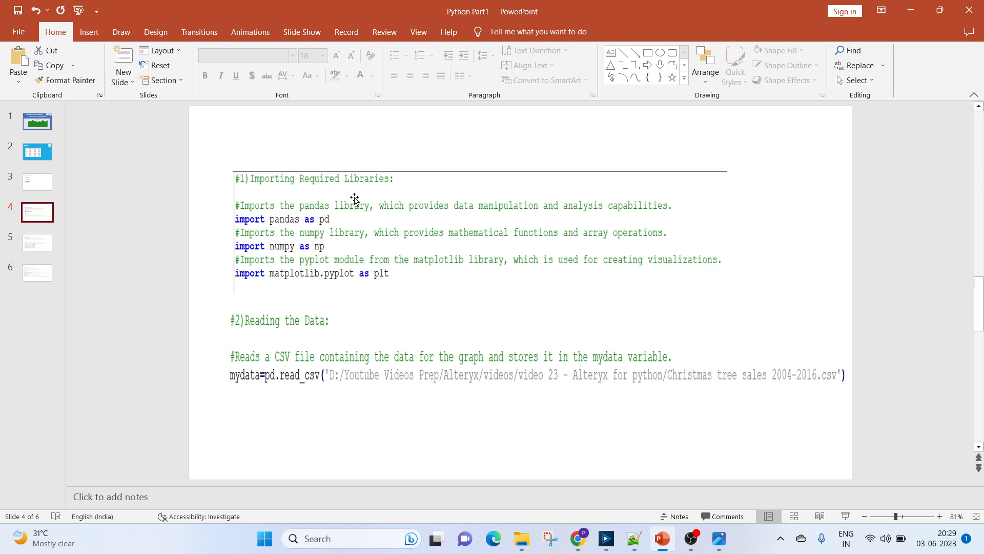
{"action": "mouse_move", "coordinate": [302, 233]}
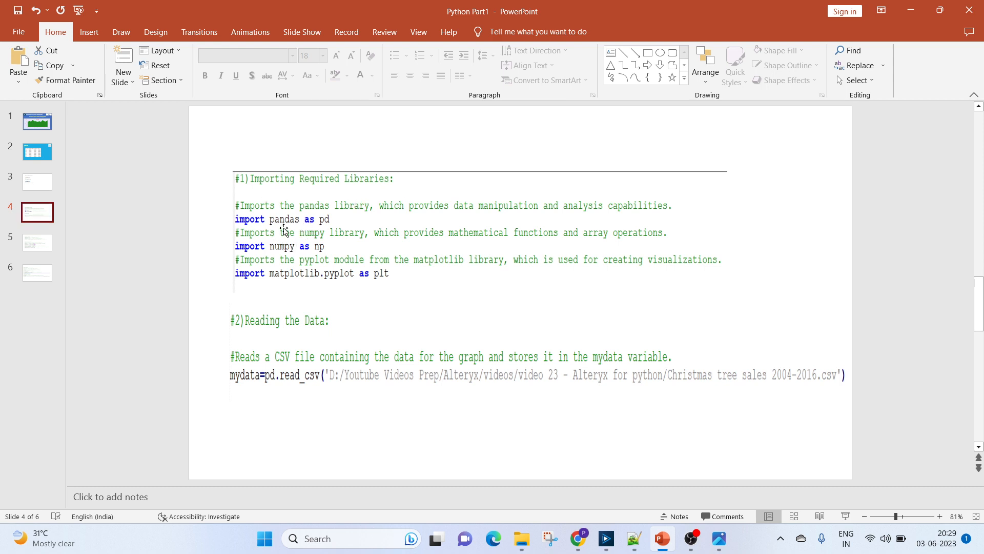
{"action": "mouse_move", "coordinate": [345, 228]}
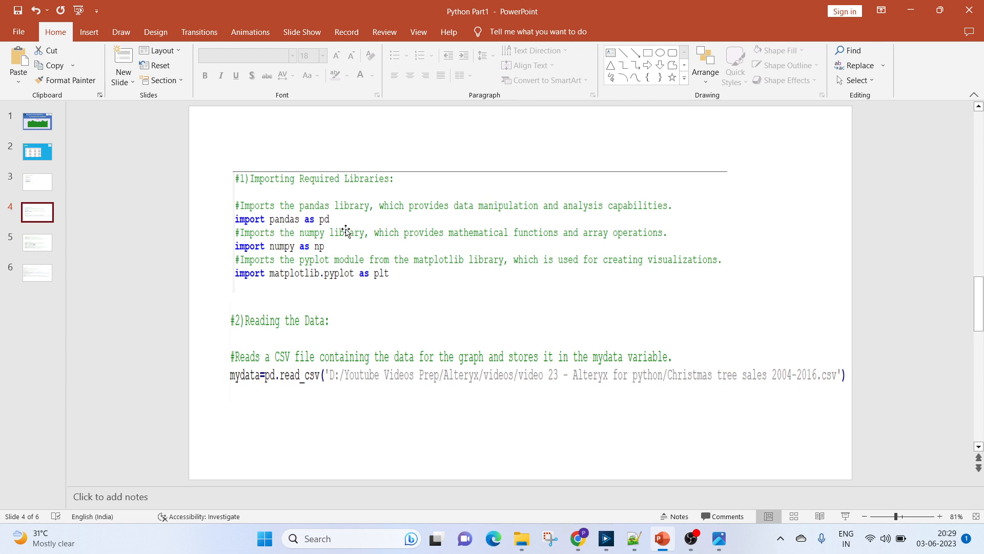
{"action": "mouse_move", "coordinate": [496, 215]}
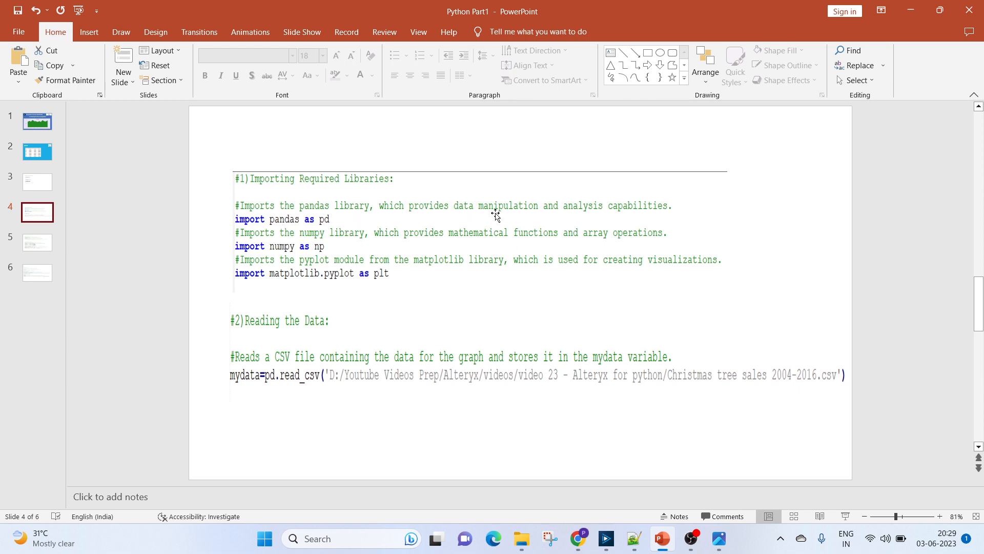
{"action": "mouse_move", "coordinate": [661, 222]}
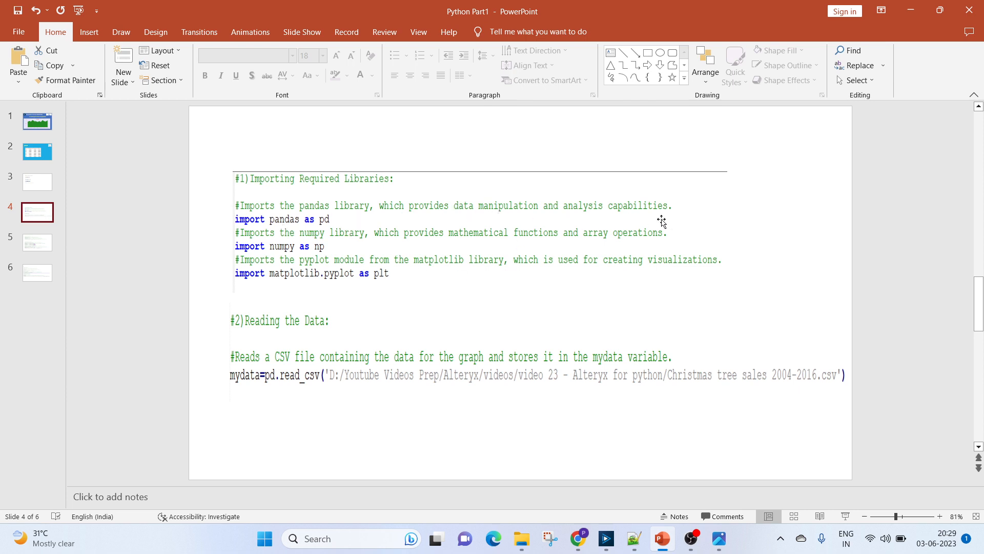
{"action": "mouse_move", "coordinate": [432, 253]}
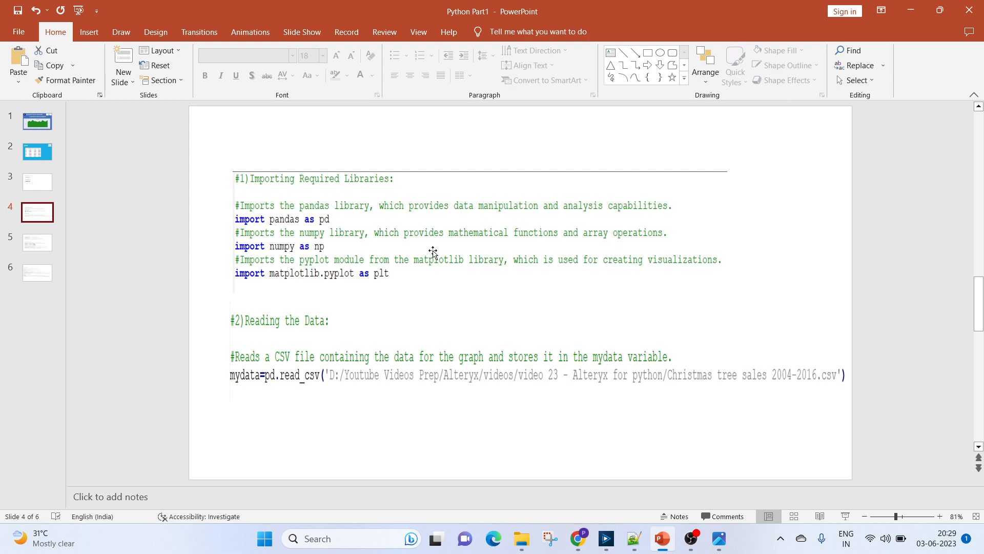
{"action": "mouse_move", "coordinate": [638, 245]}
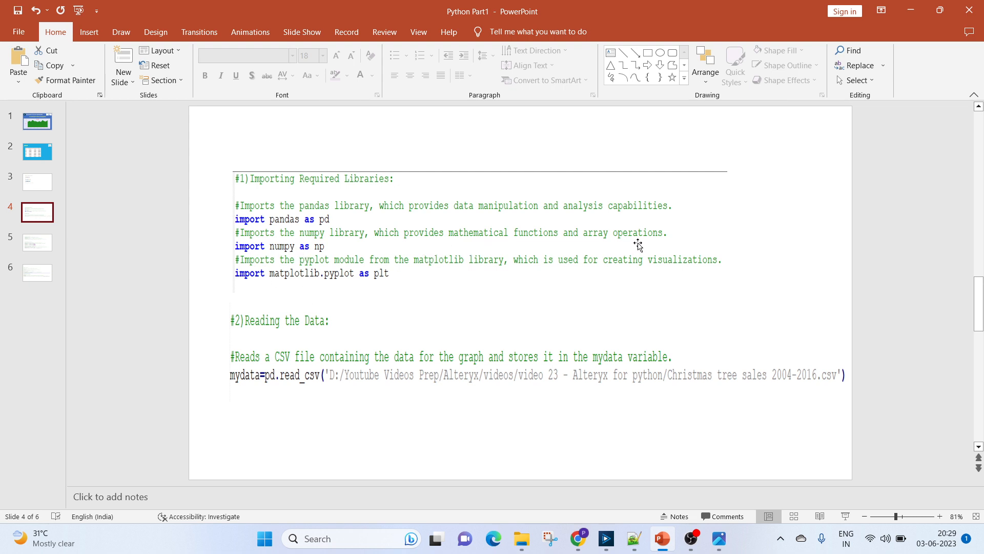
{"action": "mouse_move", "coordinate": [283, 280]}
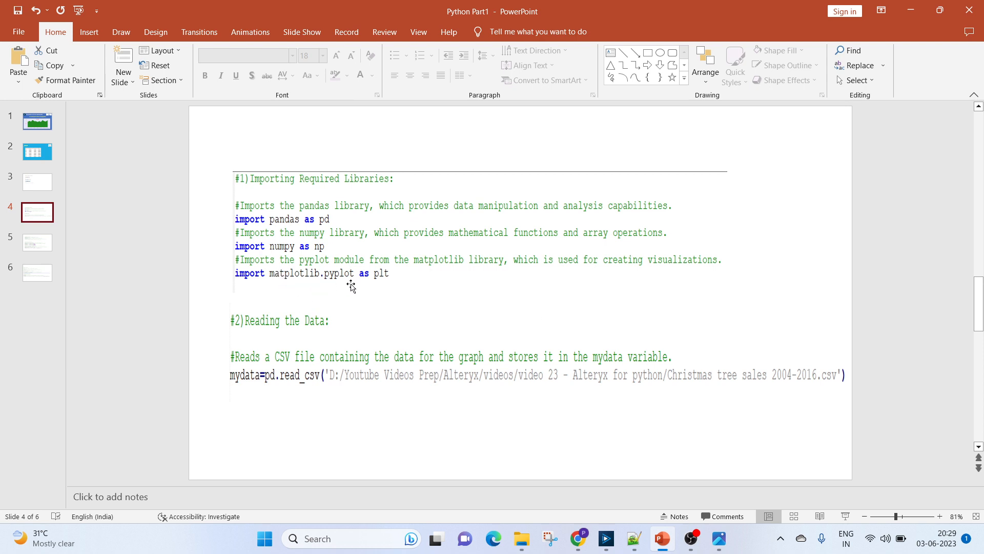
{"action": "mouse_move", "coordinate": [471, 274]}
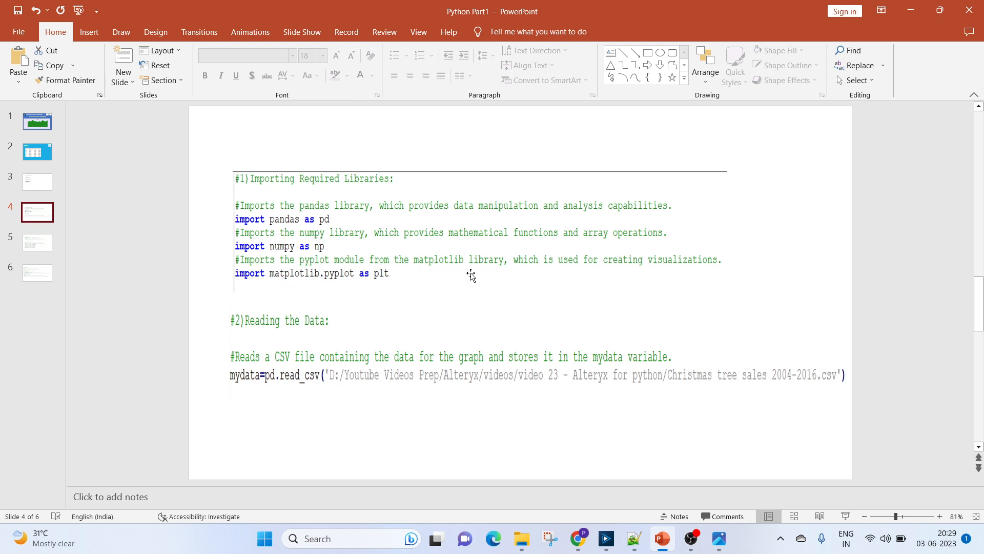
{"action": "mouse_move", "coordinate": [674, 57]}
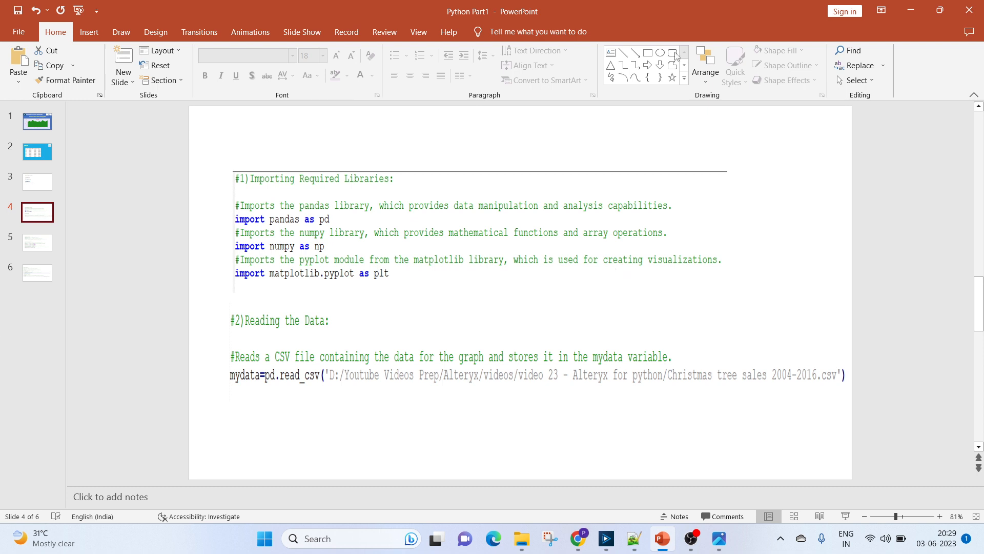
{"action": "mouse_move", "coordinate": [264, 340]}
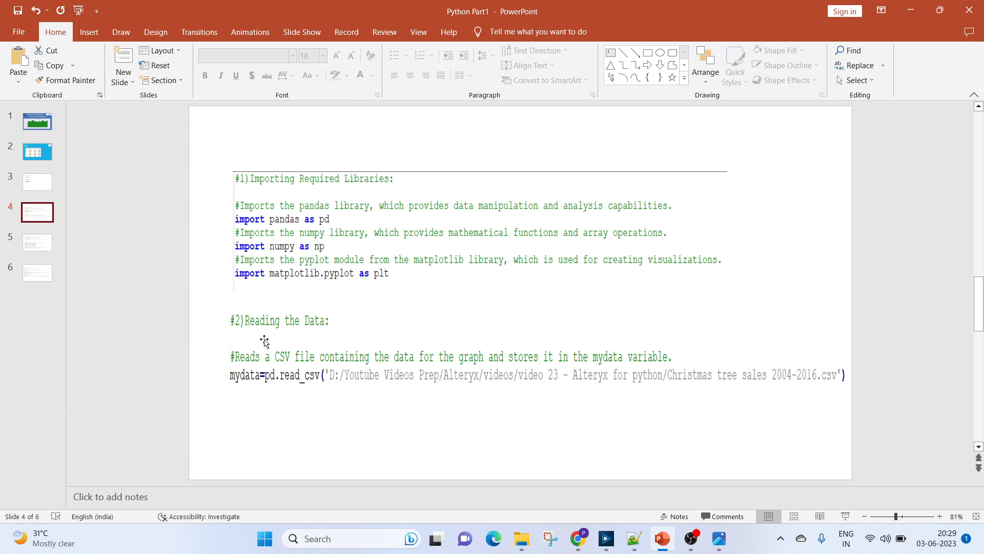
{"action": "mouse_move", "coordinate": [283, 389]}
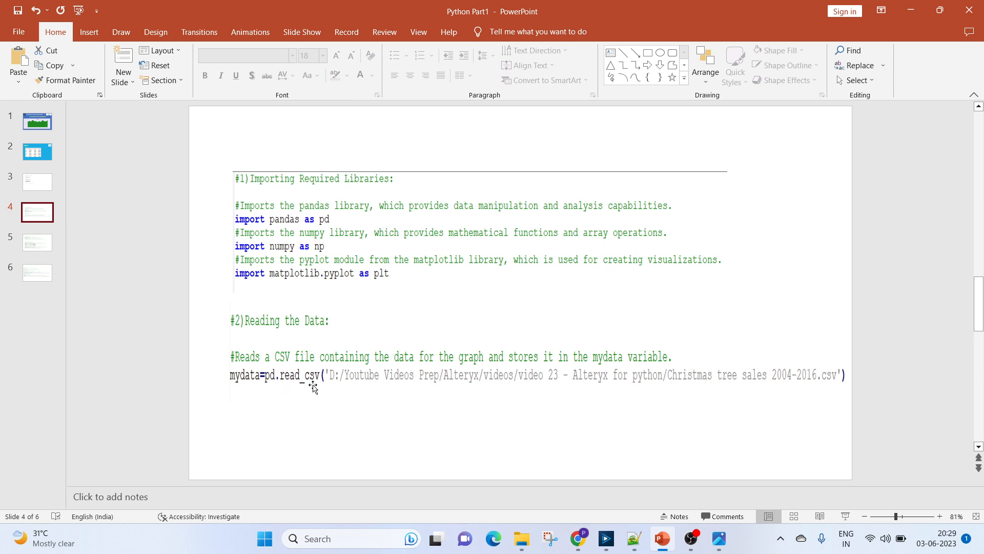
{"action": "mouse_move", "coordinate": [269, 373]}
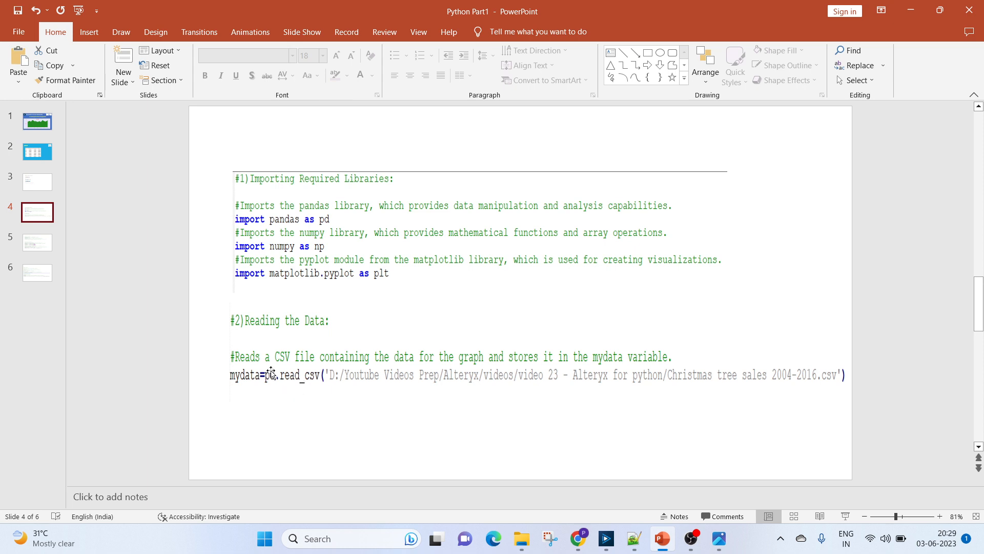
{"action": "mouse_move", "coordinate": [458, 370]}
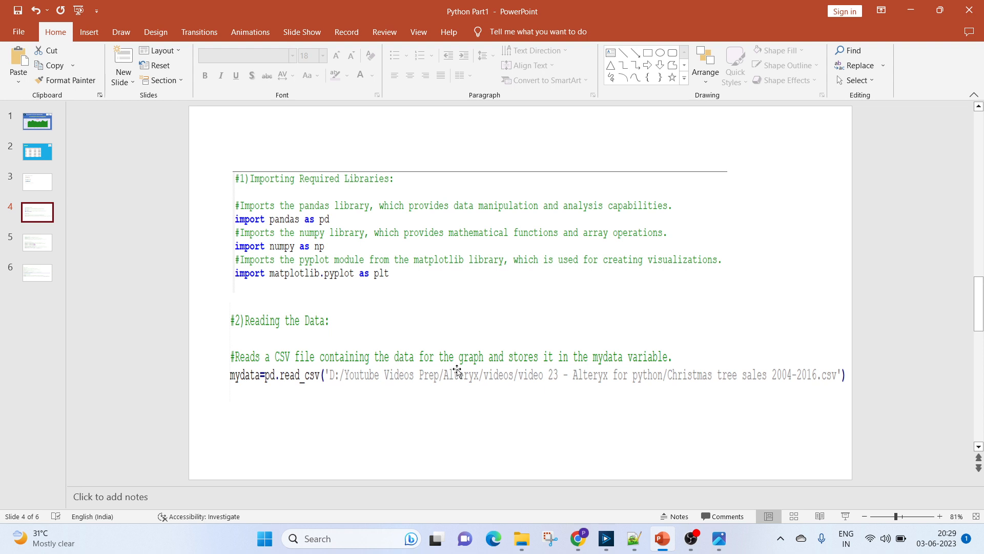
{"action": "mouse_move", "coordinate": [222, 382]}
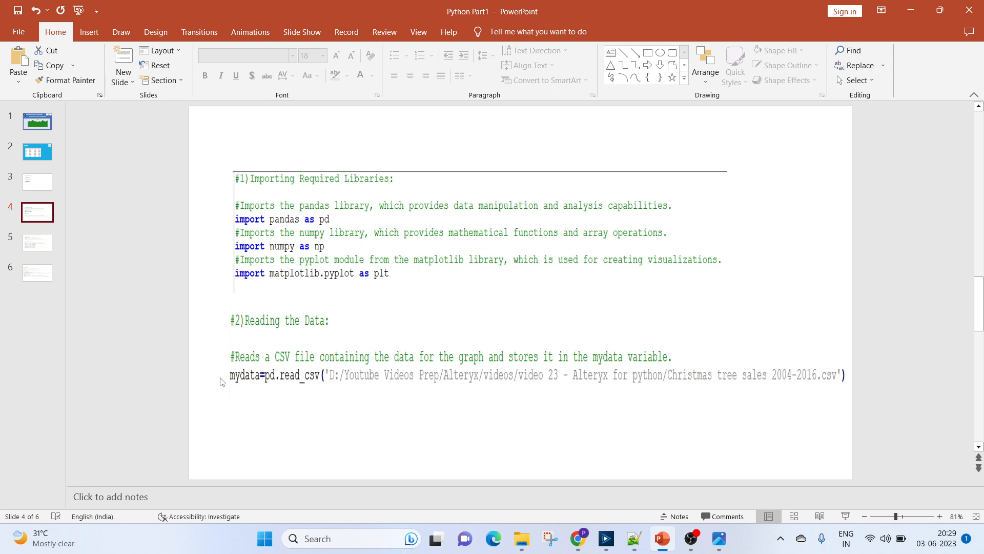
{"action": "mouse_move", "coordinate": [402, 400]}
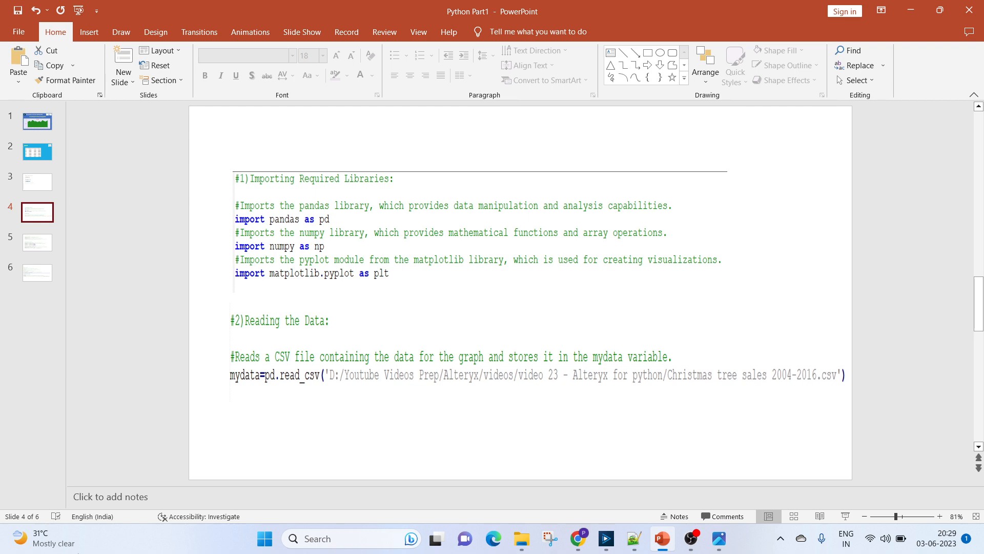
{"action": "mouse_move", "coordinate": [3, 207]}
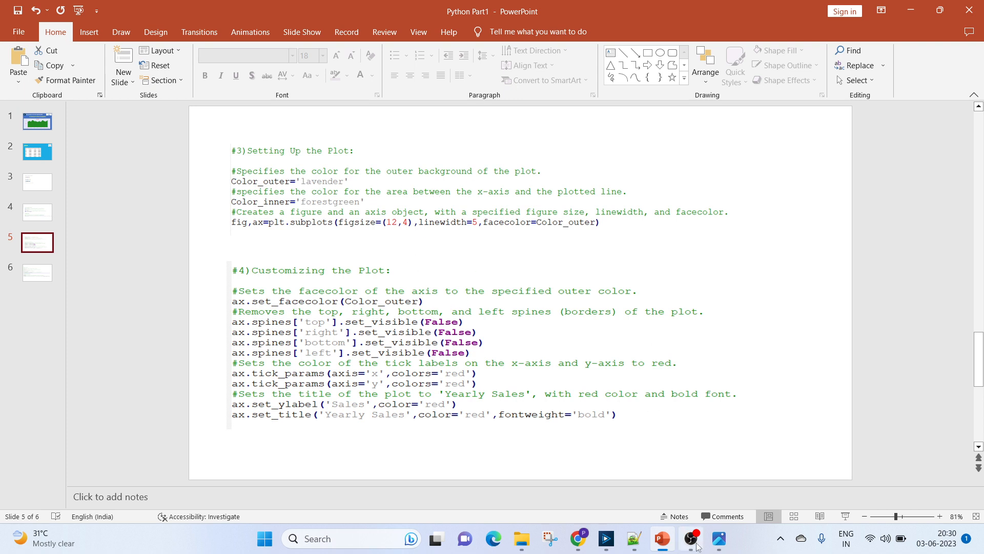
Bring up the saved Yearly Sales chart in Photos to compare with slide 5.
{"action": "left_click", "coordinate": [718, 538]}
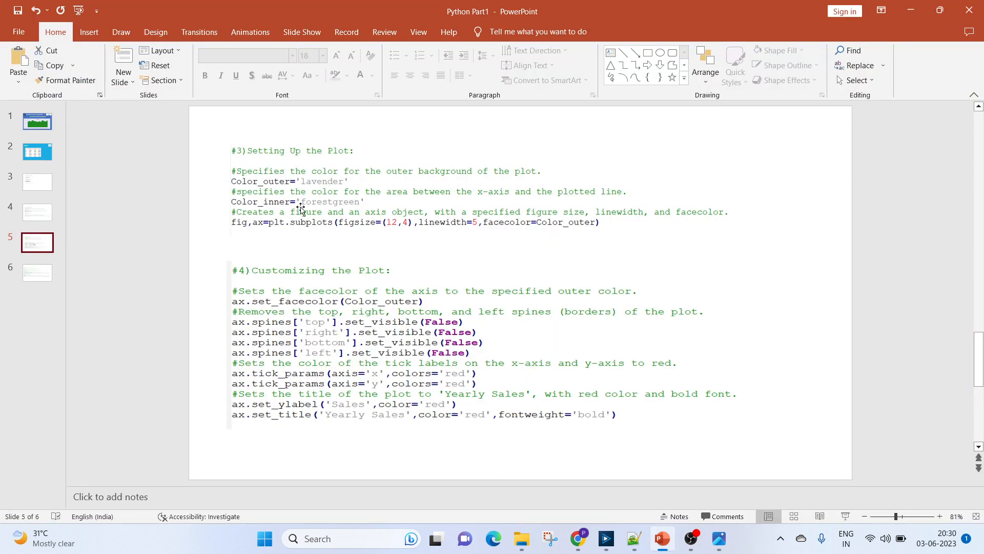
{"action": "mouse_move", "coordinate": [273, 218]}
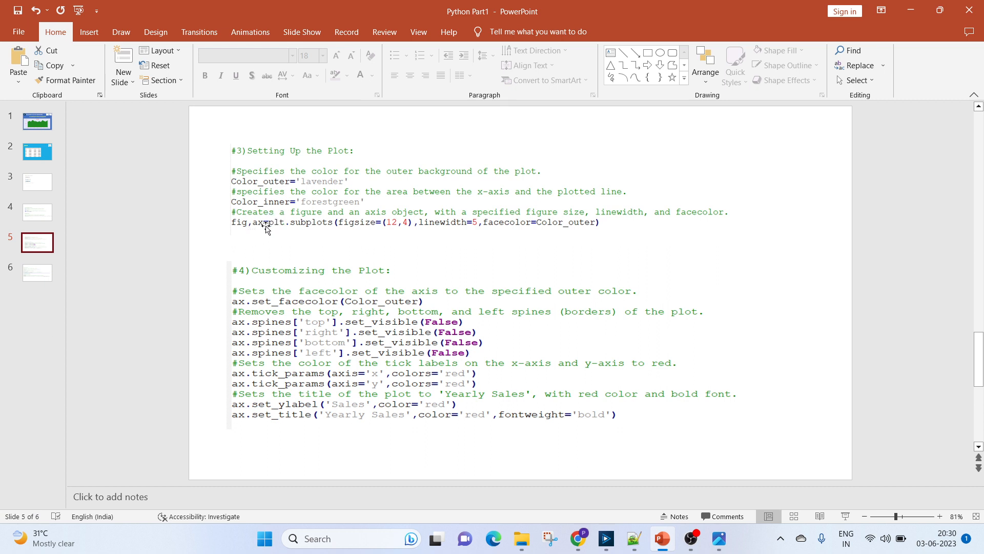
{"action": "mouse_move", "coordinate": [464, 240]}
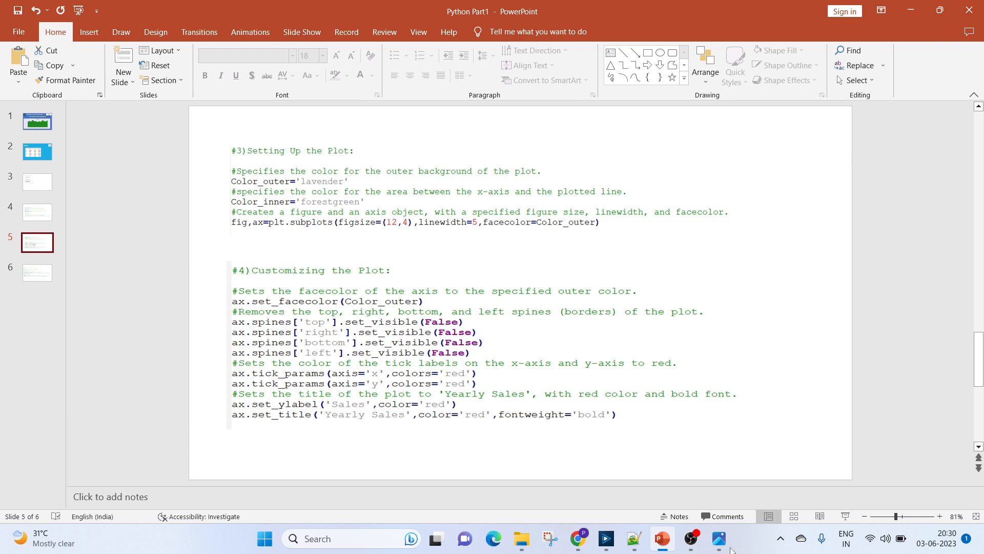
{"action": "left_click", "coordinate": [718, 538]}
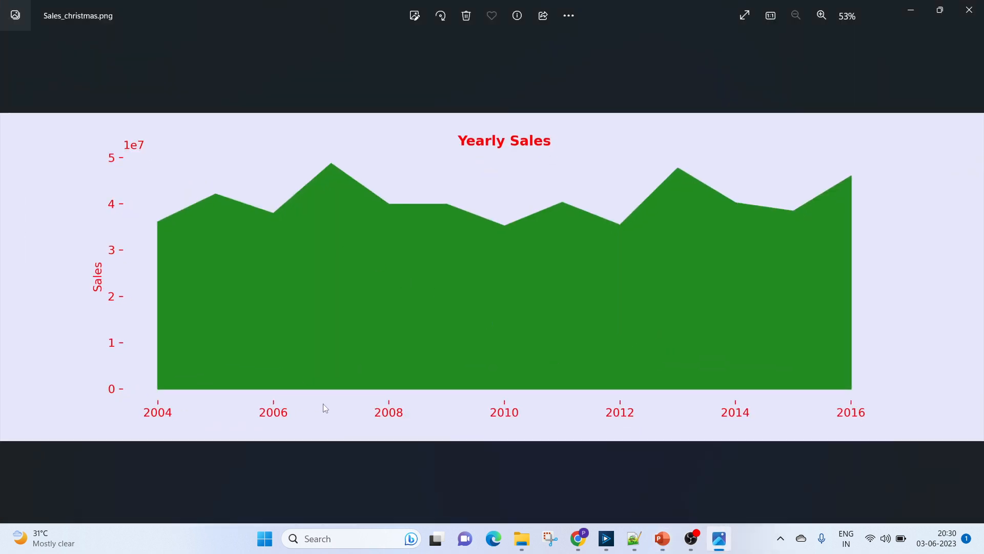
{"action": "mouse_move", "coordinate": [477, 213]}
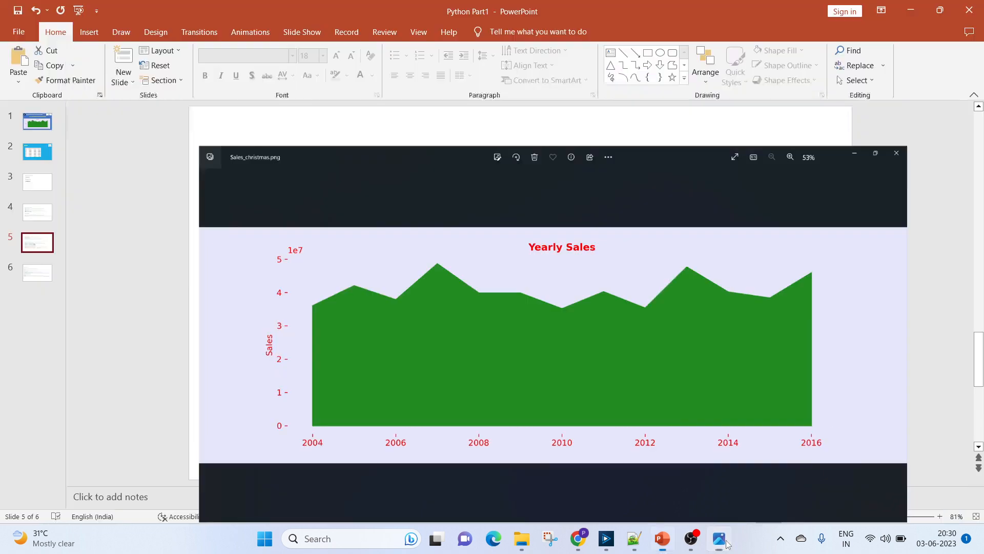
{"action": "left_click", "coordinate": [897, 156]}
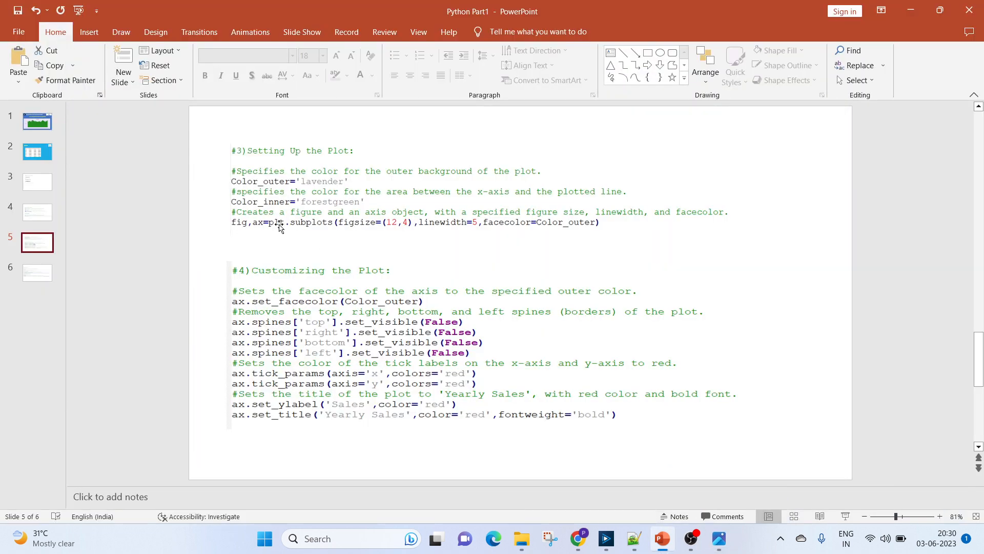
{"action": "mouse_move", "coordinate": [323, 225]}
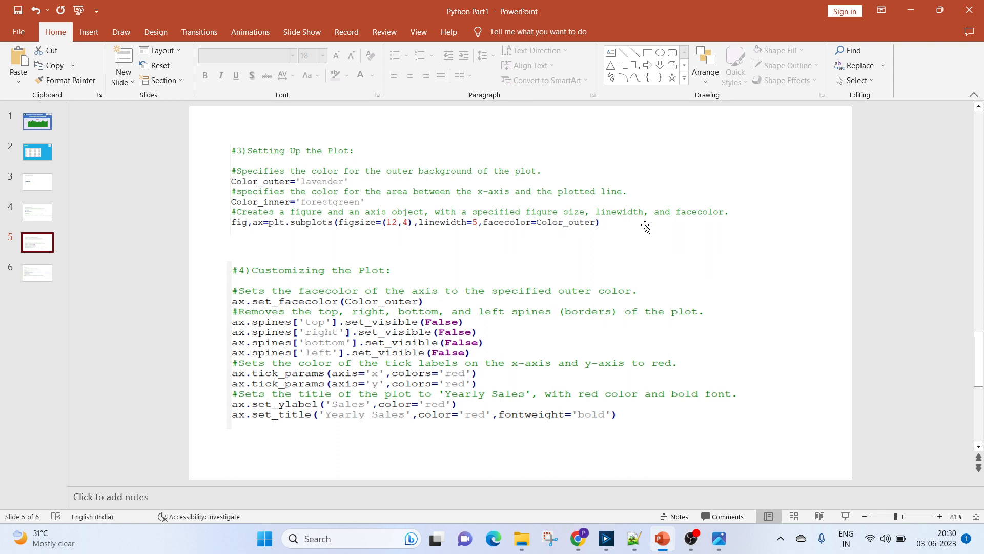
{"action": "mouse_move", "coordinate": [275, 183]}
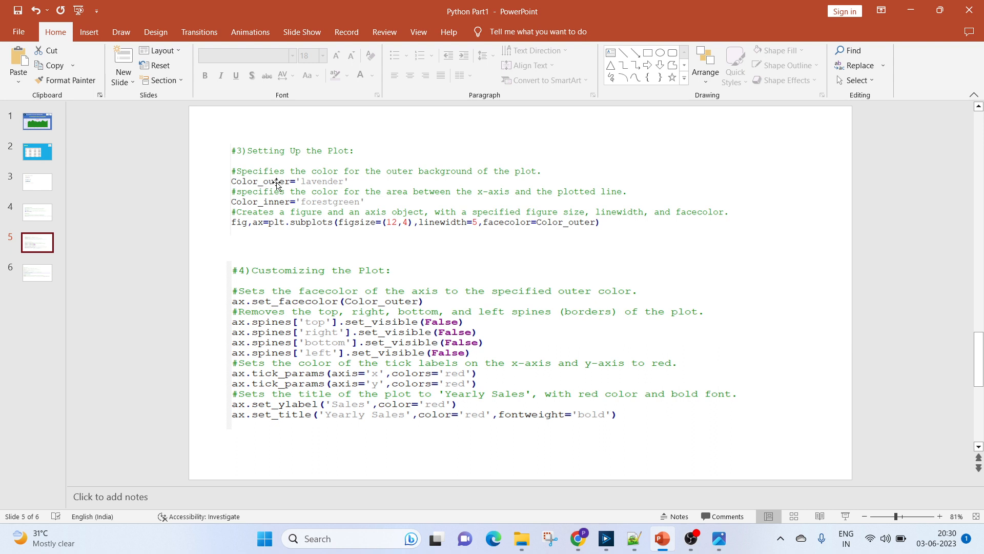
{"action": "mouse_move", "coordinate": [547, 233]}
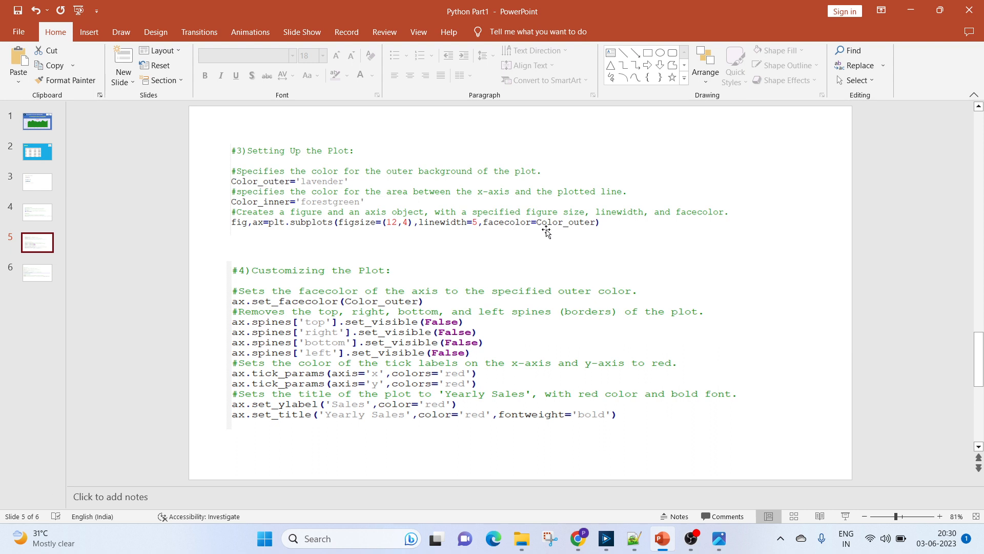
{"action": "mouse_move", "coordinate": [538, 241]}
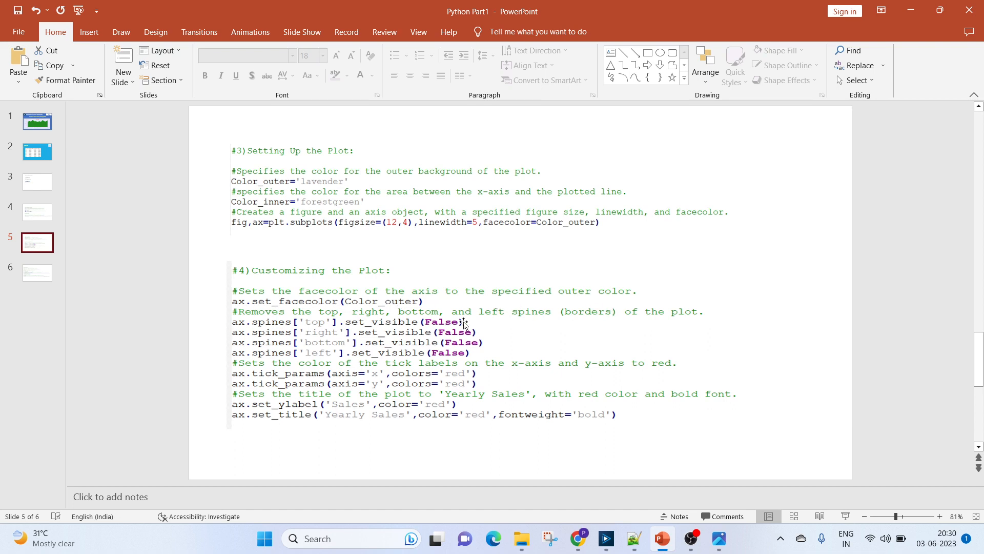
{"action": "mouse_move", "coordinate": [290, 319]}
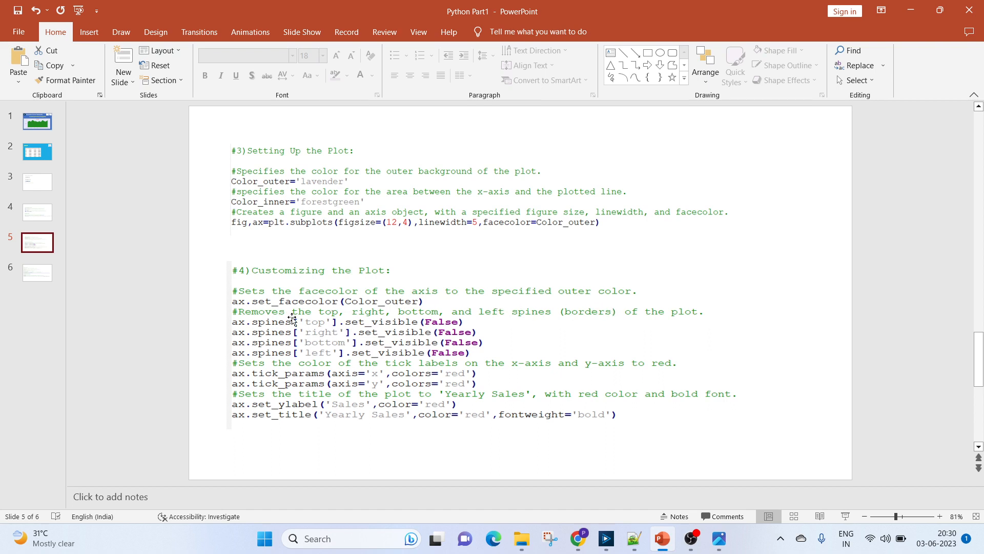
{"action": "mouse_move", "coordinate": [612, 346]}
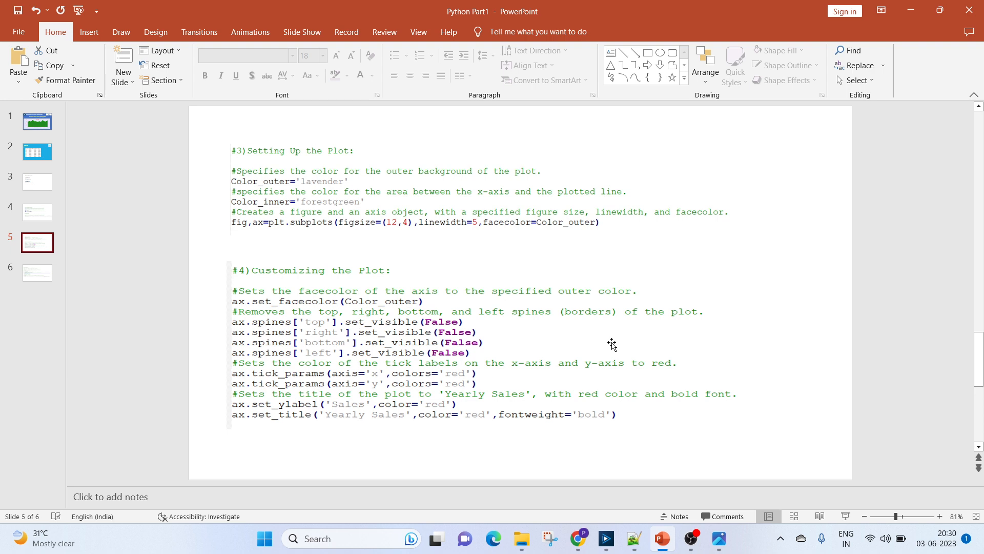
{"action": "mouse_move", "coordinate": [256, 337]}
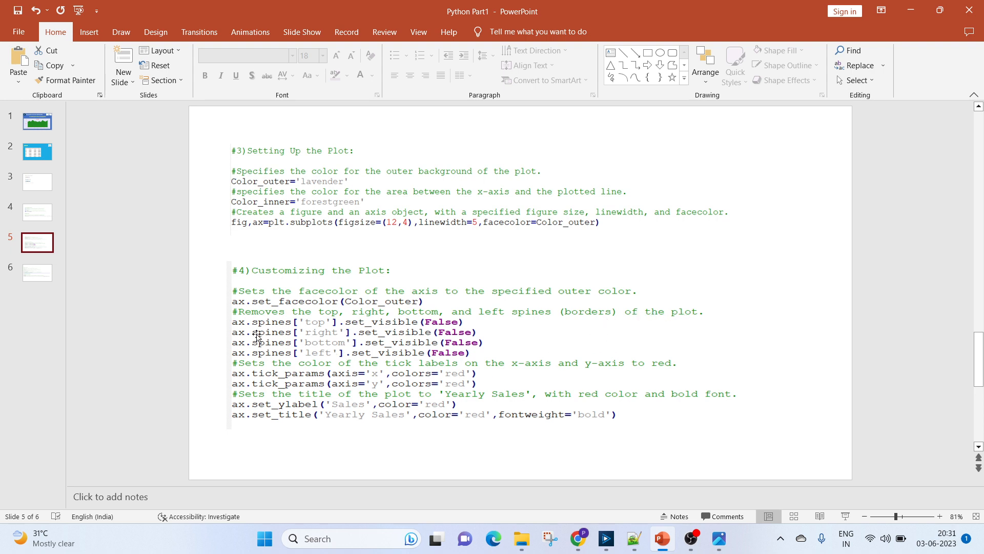
{"action": "mouse_move", "coordinate": [331, 349]}
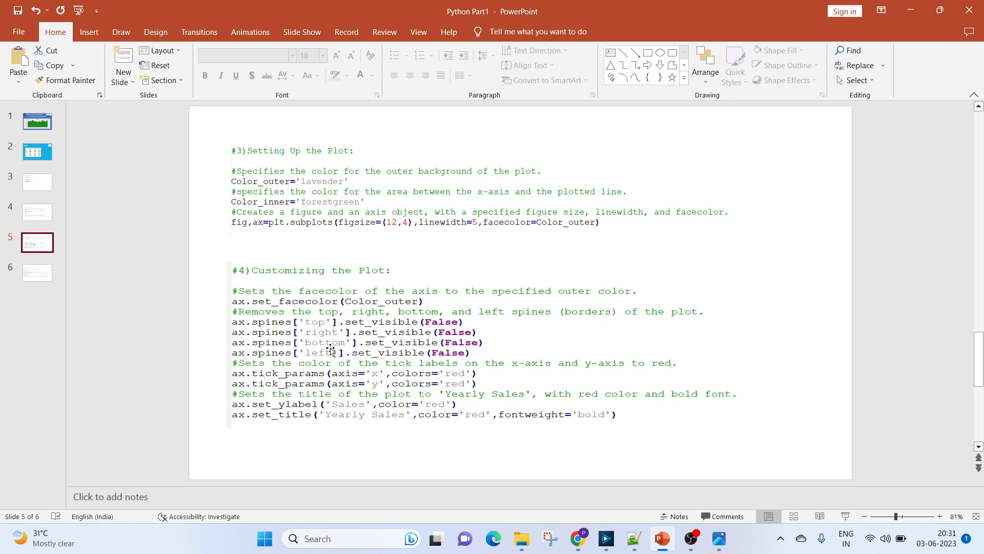
{"action": "mouse_move", "coordinate": [339, 347]}
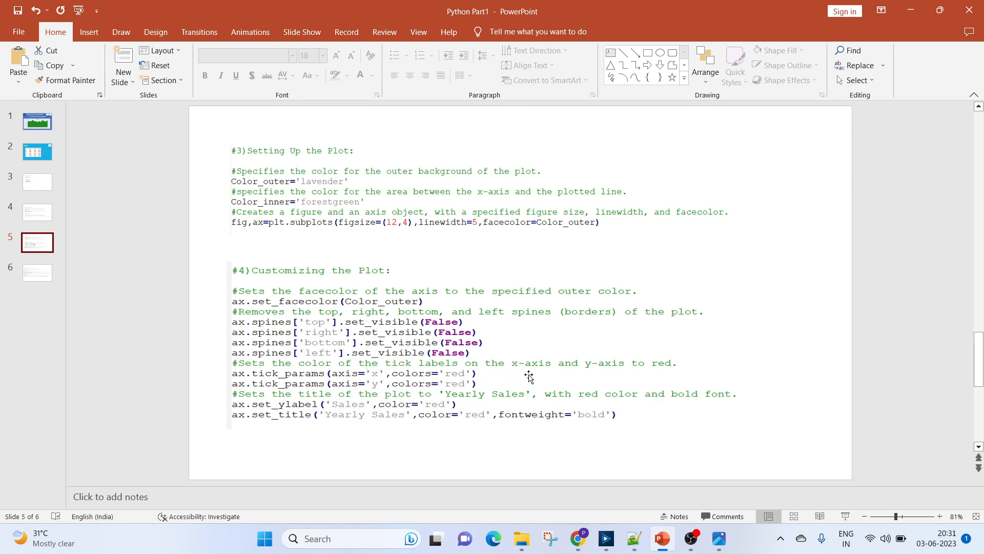
{"action": "mouse_move", "coordinate": [473, 372]}
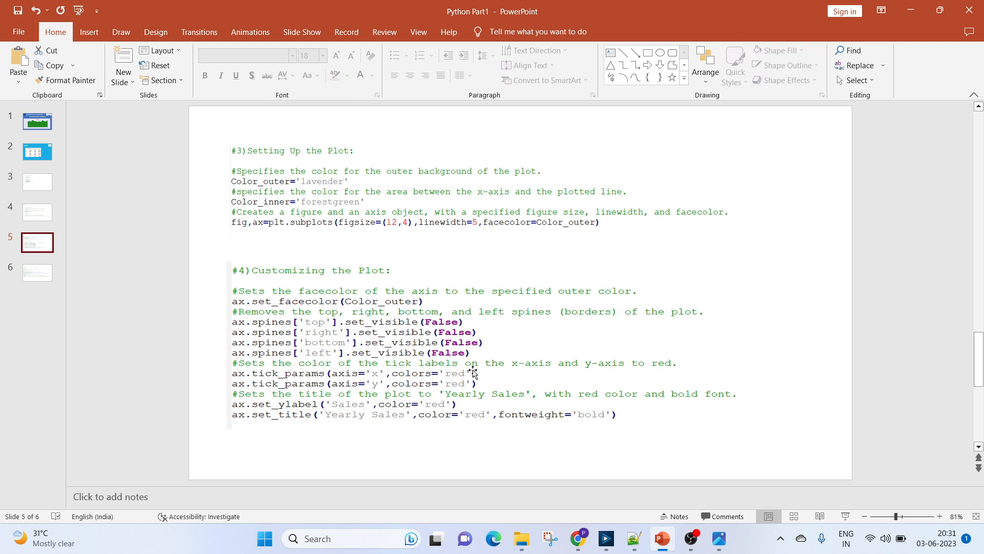
{"action": "mouse_move", "coordinate": [265, 402]}
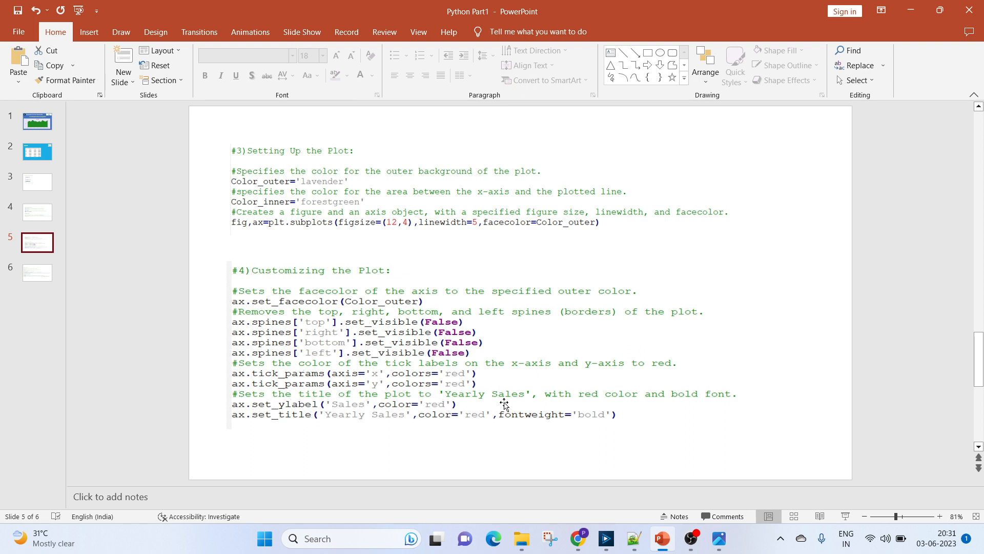
{"action": "mouse_move", "coordinate": [642, 401]}
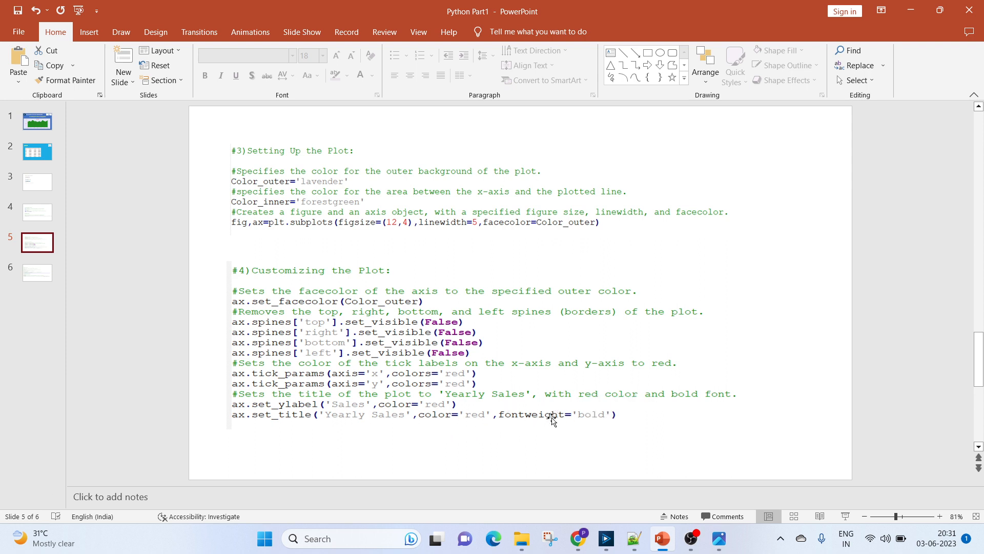
Show slide 6 on plotting the data and displaying and saving the plot.
{"action": "left_click", "coordinate": [37, 273]}
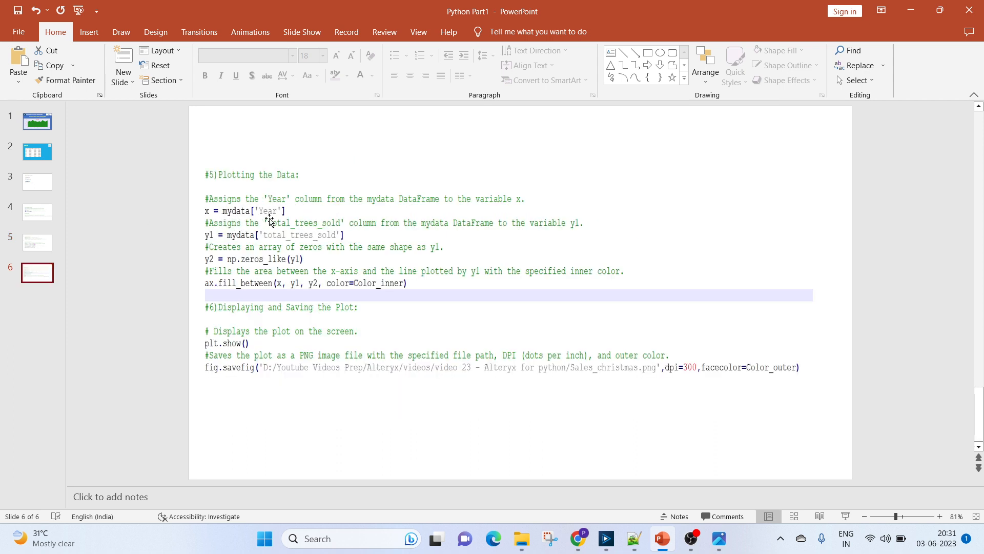
{"action": "mouse_move", "coordinate": [380, 213]}
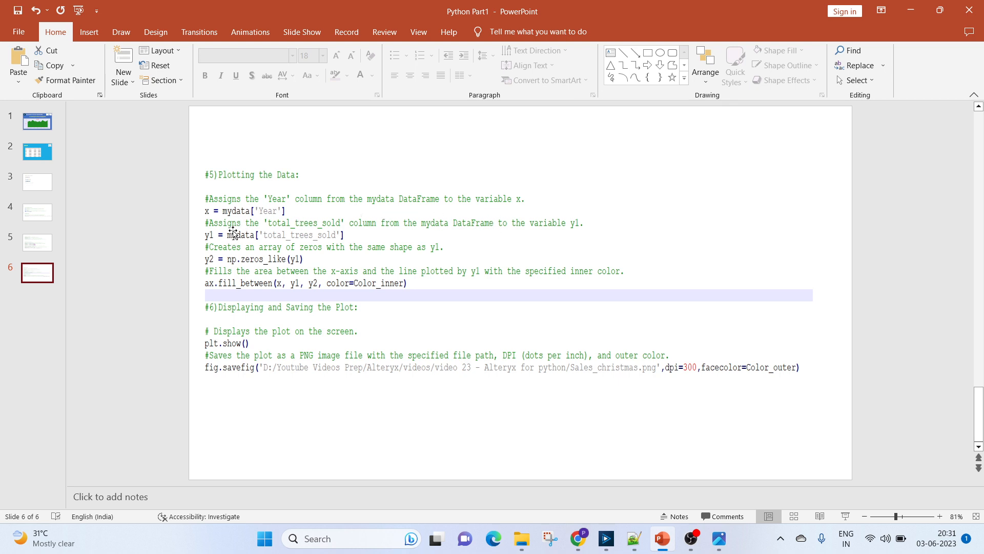
{"action": "mouse_move", "coordinate": [398, 237]}
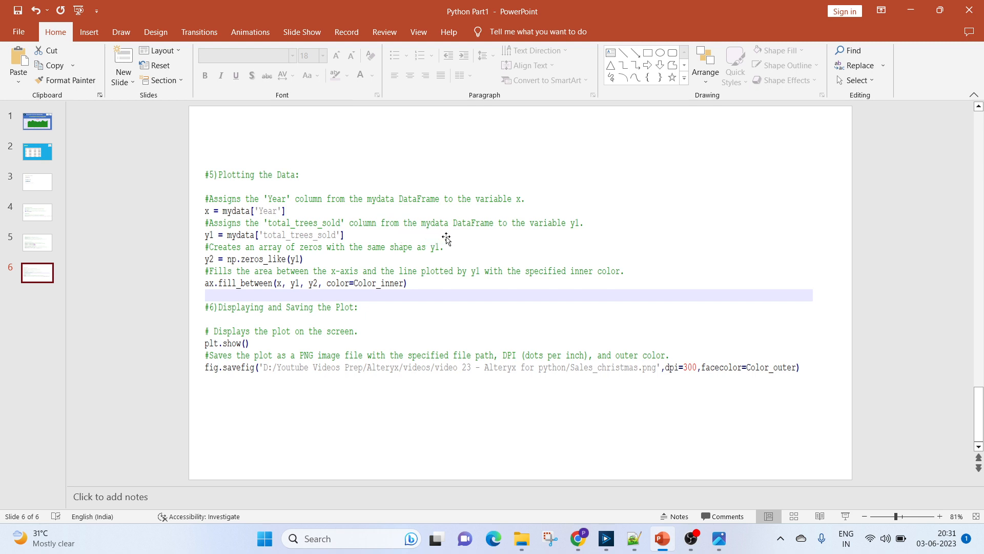
{"action": "mouse_move", "coordinate": [283, 254]}
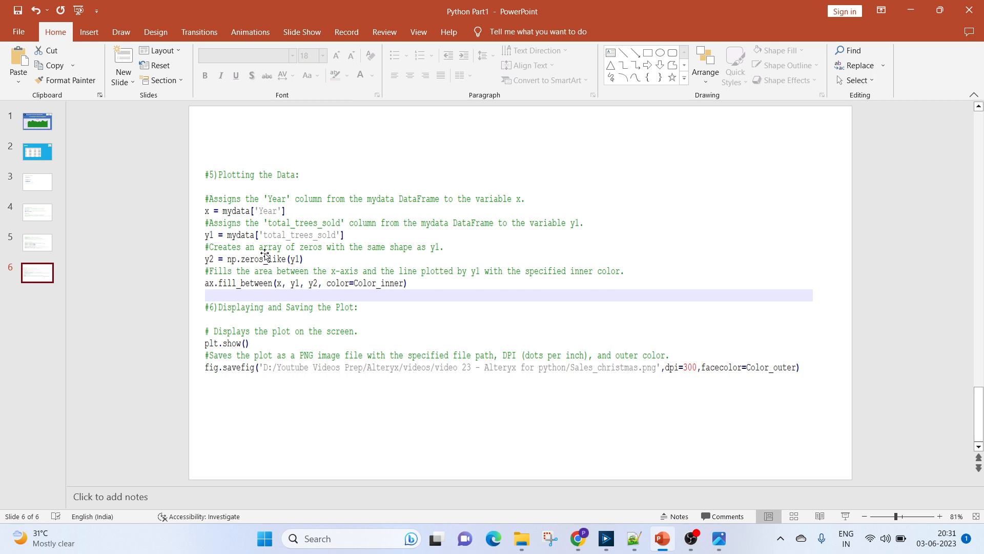
{"action": "mouse_move", "coordinate": [326, 258]}
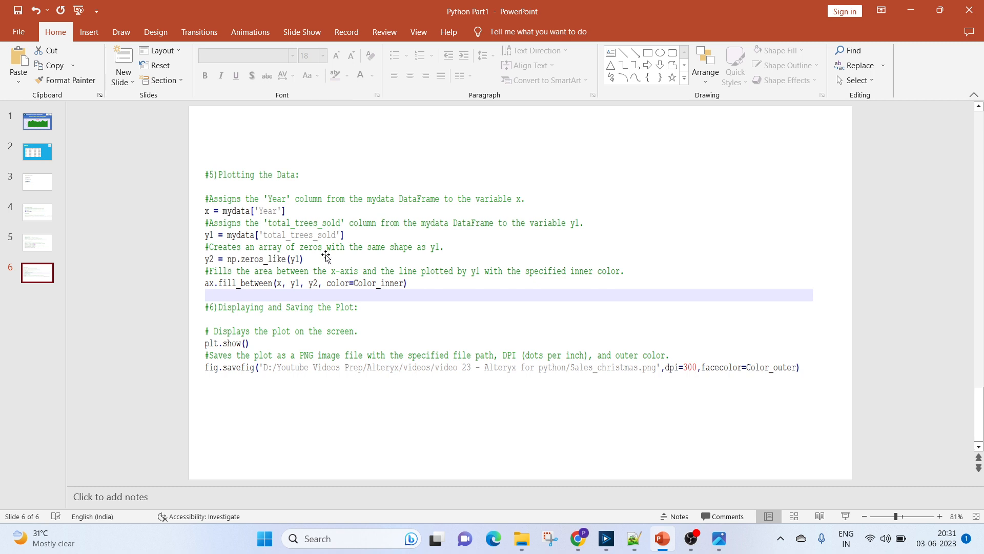
{"action": "mouse_move", "coordinate": [306, 271]}
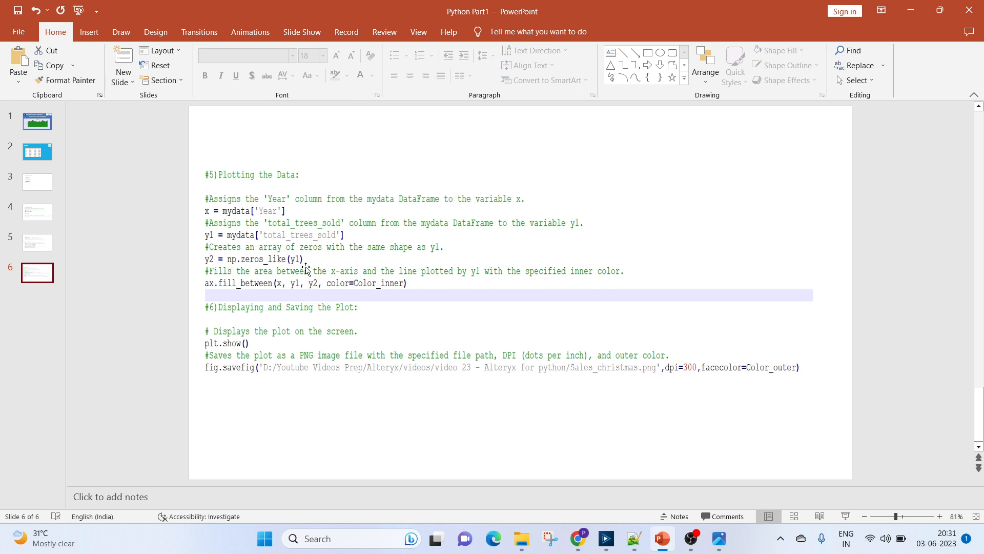
{"action": "mouse_move", "coordinate": [339, 275]}
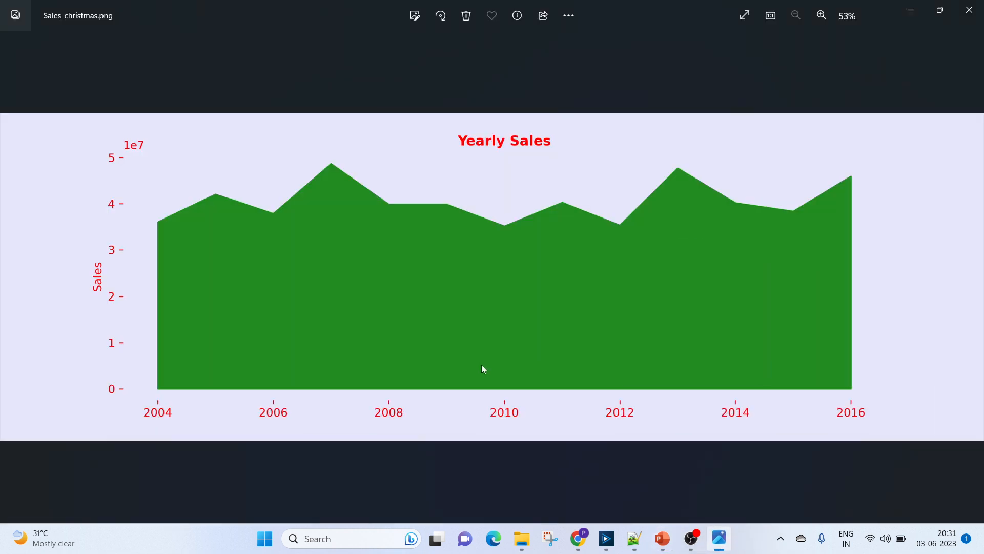
{"action": "mouse_move", "coordinate": [295, 424]}
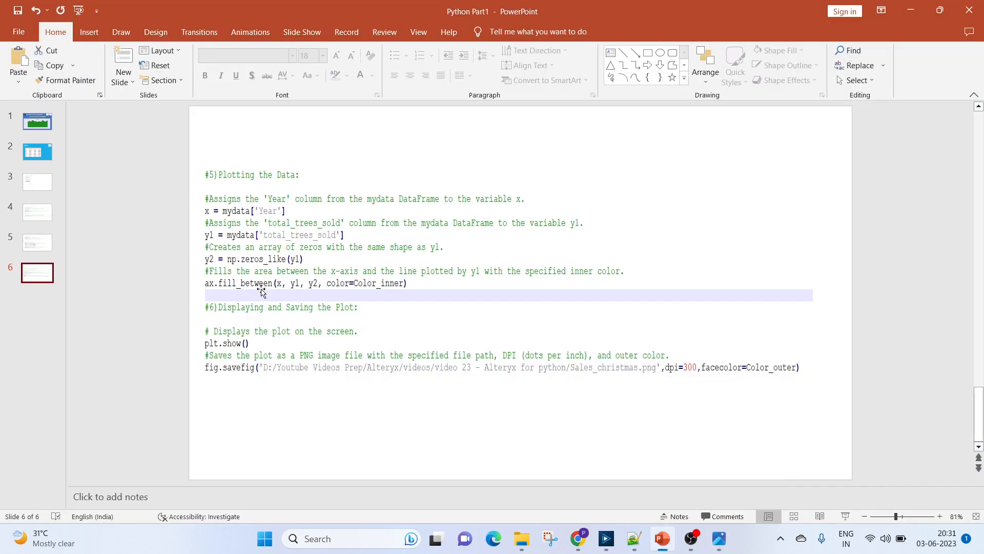
{"action": "mouse_move", "coordinate": [281, 295]}
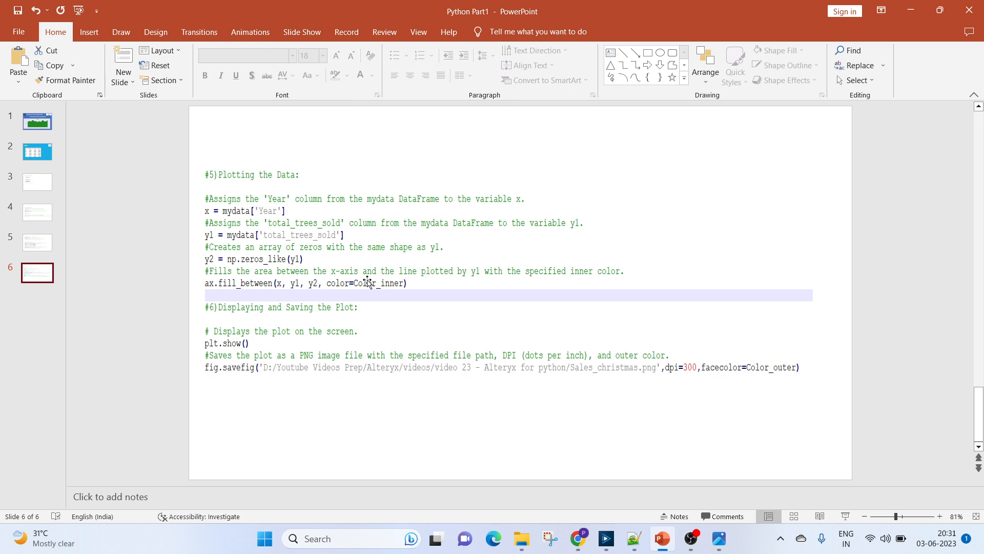
{"action": "mouse_move", "coordinate": [479, 284]}
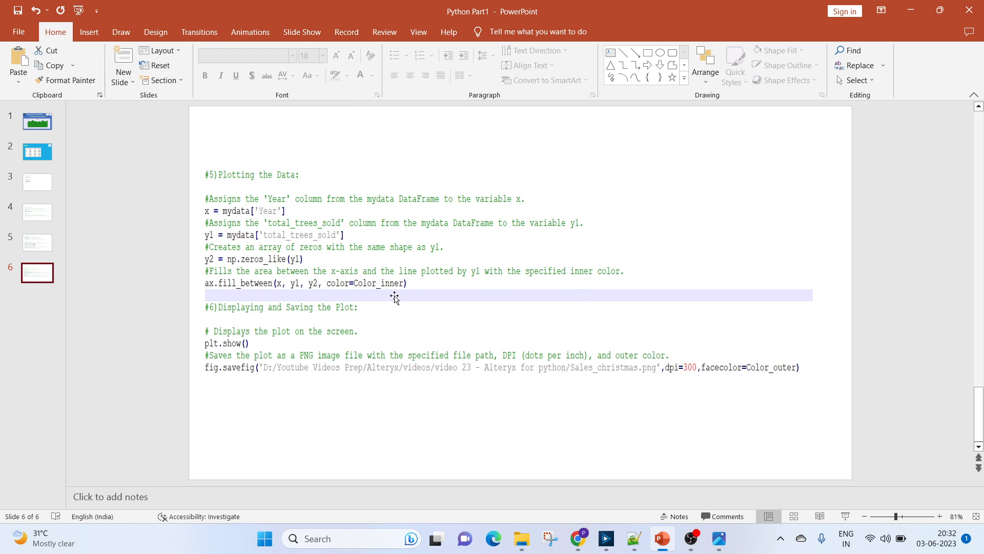
{"action": "mouse_move", "coordinate": [334, 315]}
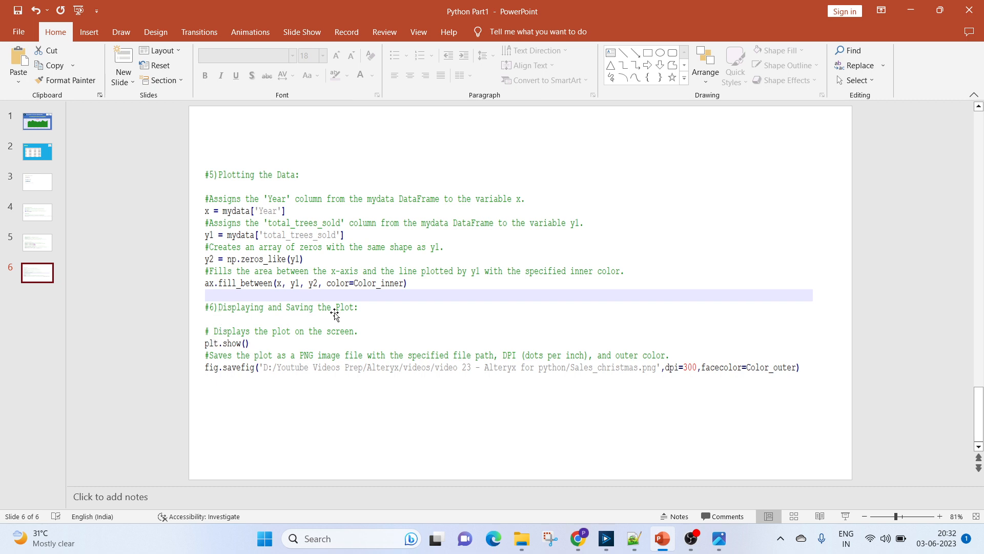
{"action": "mouse_move", "coordinate": [328, 332]}
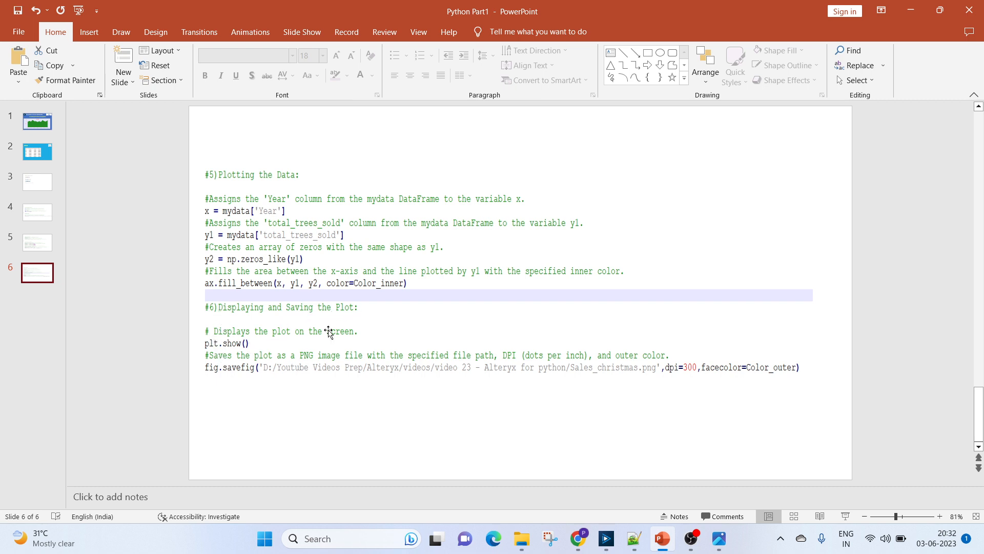
{"action": "mouse_move", "coordinate": [255, 348]}
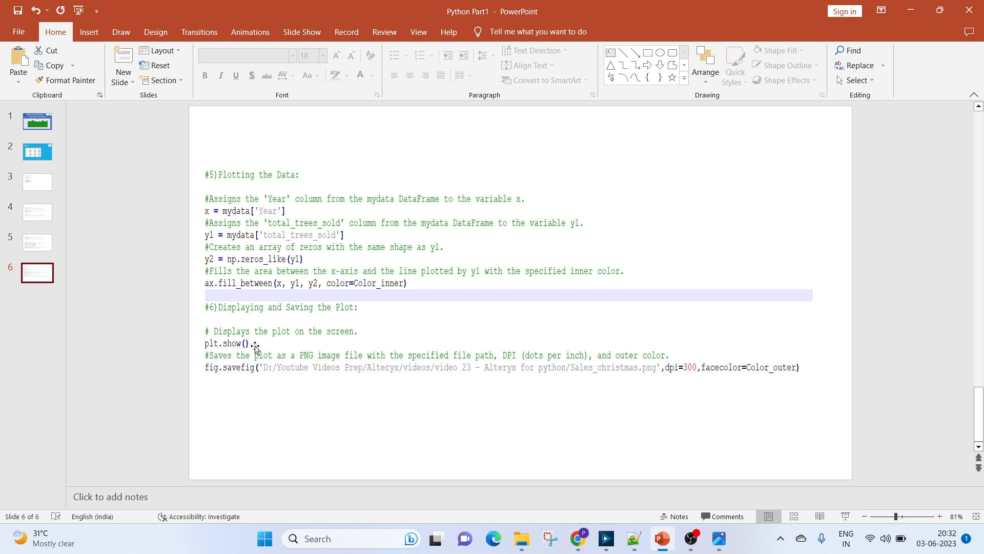
{"action": "mouse_move", "coordinate": [217, 384]}
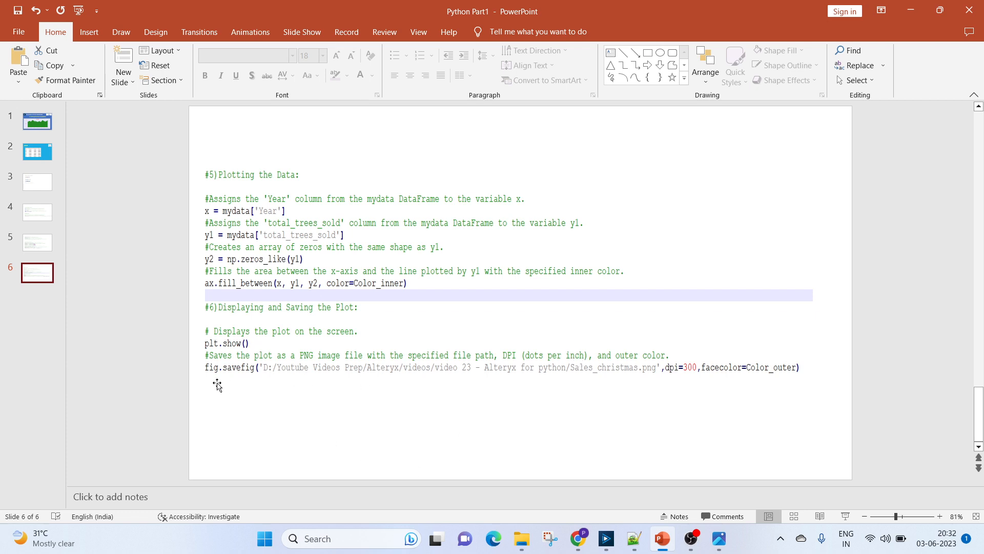
{"action": "mouse_move", "coordinate": [362, 375]}
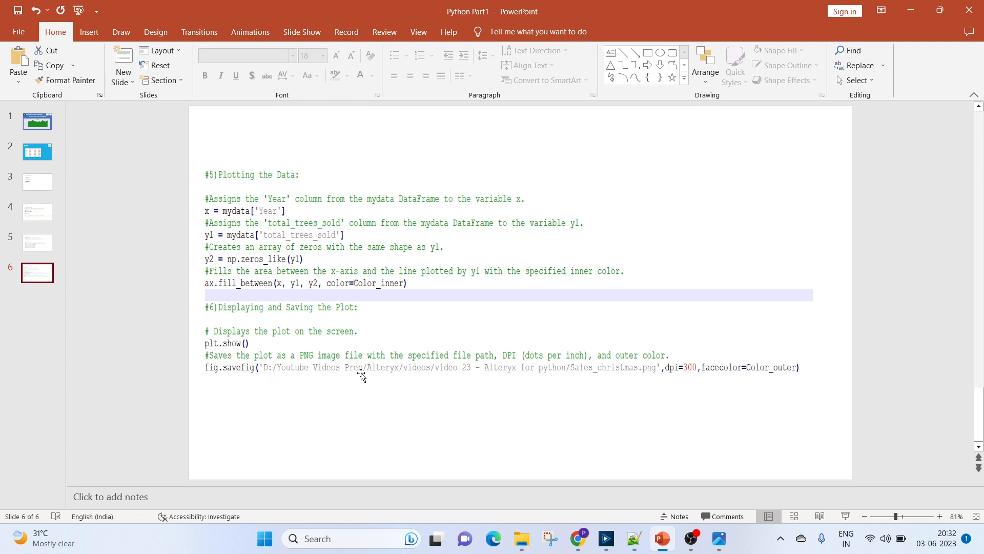
{"action": "mouse_move", "coordinate": [648, 376]}
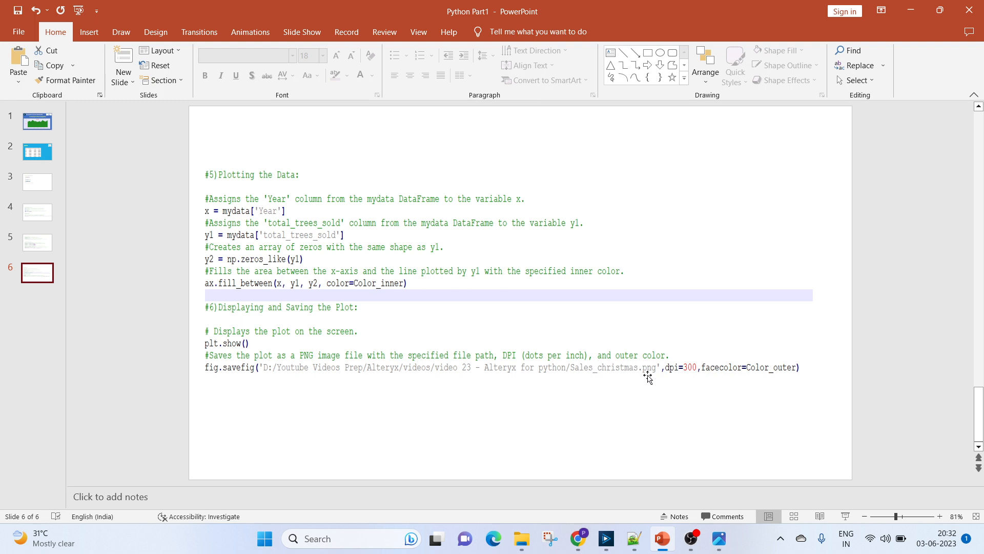
{"action": "mouse_move", "coordinate": [728, 379]}
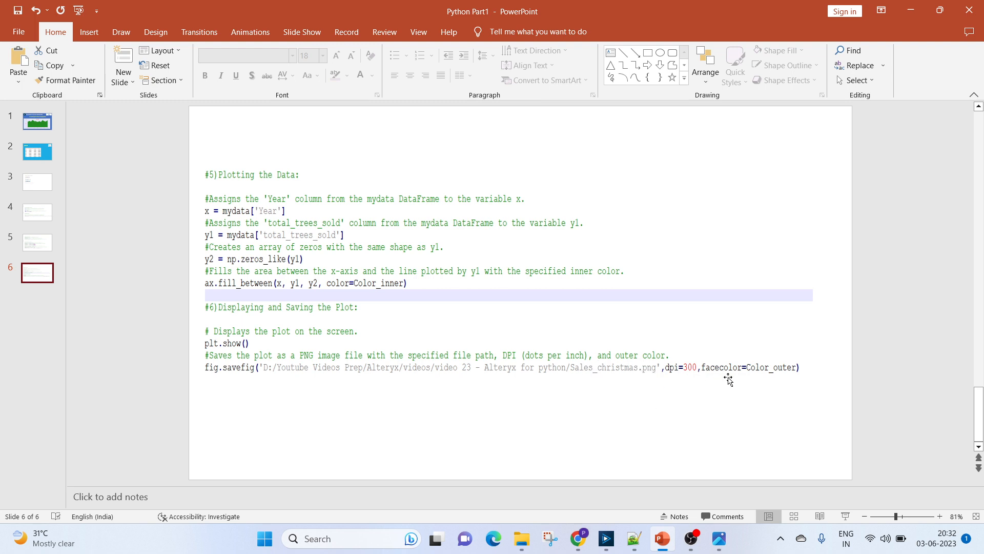
{"action": "mouse_move", "coordinate": [678, 387]}
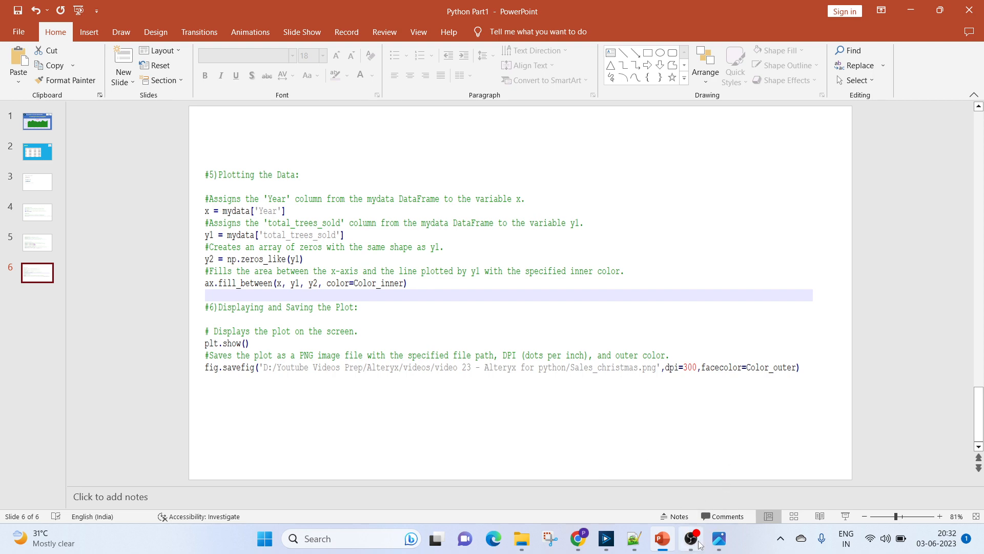
Return to the Alteryx Designer workflow with its Python notebook.
{"action": "left_click", "coordinate": [605, 538]}
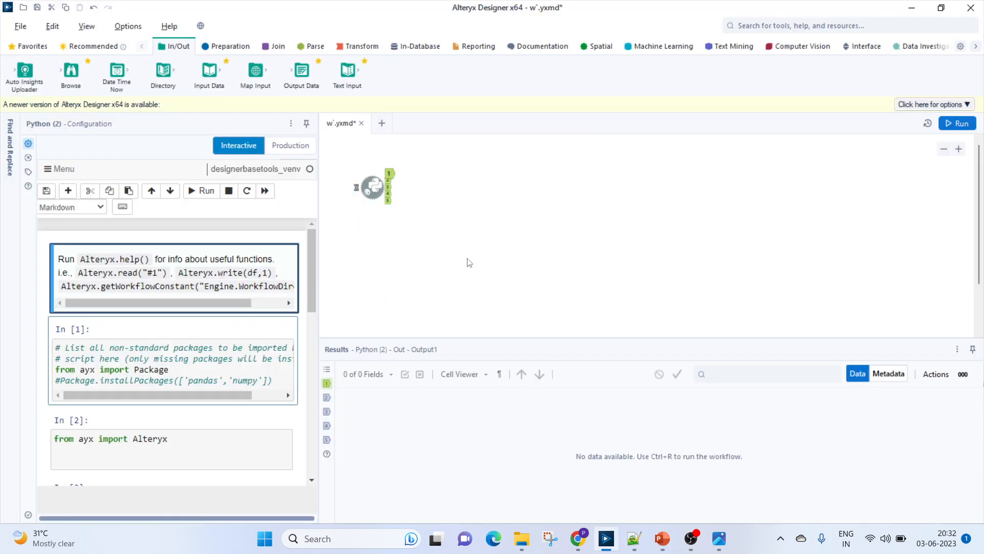